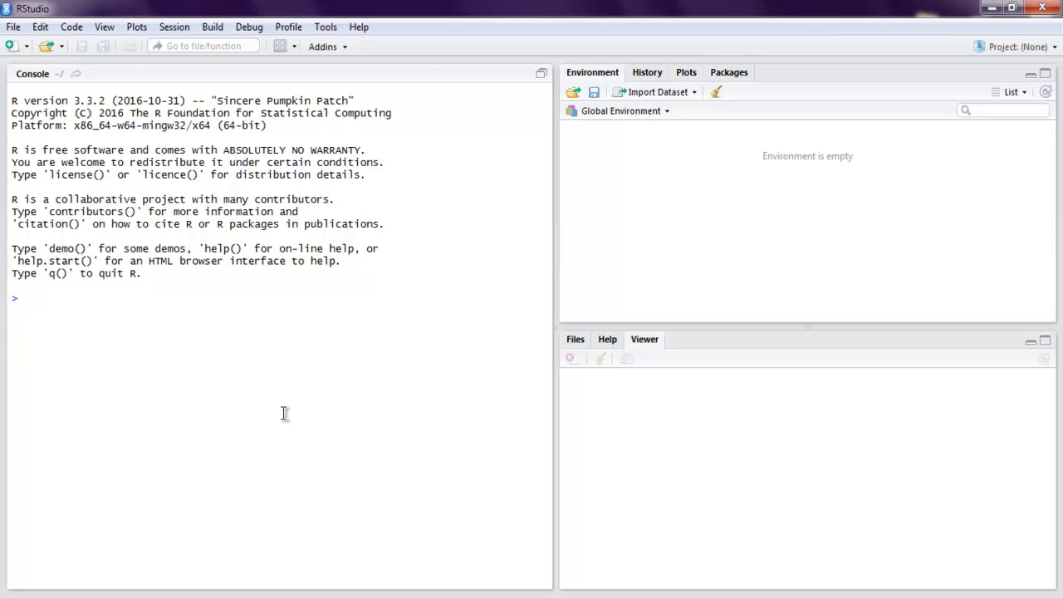
{"action": "mouse_move", "coordinate": [179, 290]}
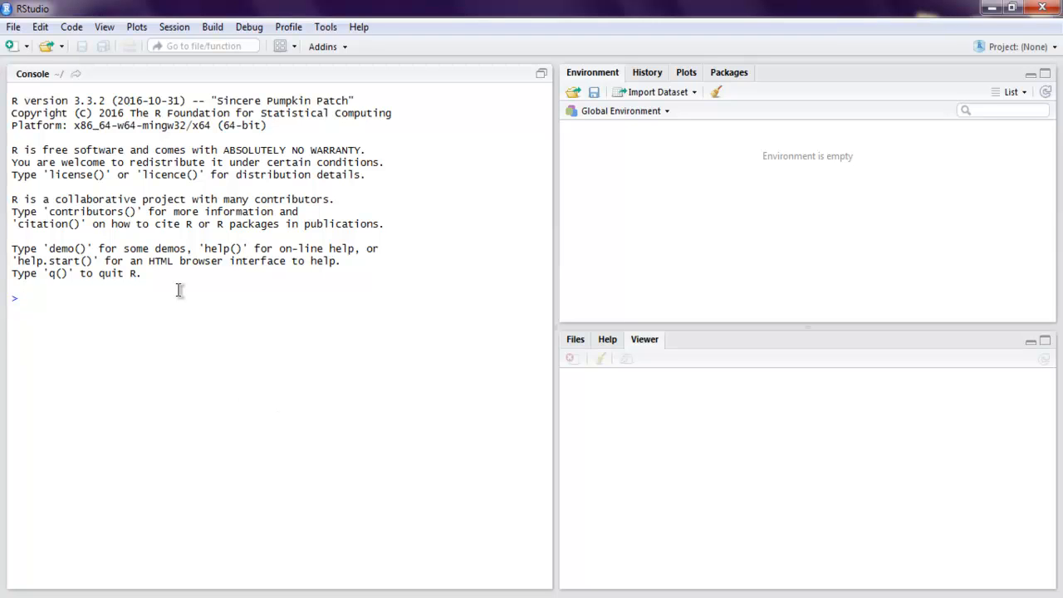
Create a new R script containing setwd("d:") and library("MASS") lines.
{"action": "left_click", "coordinate": [11, 46]}
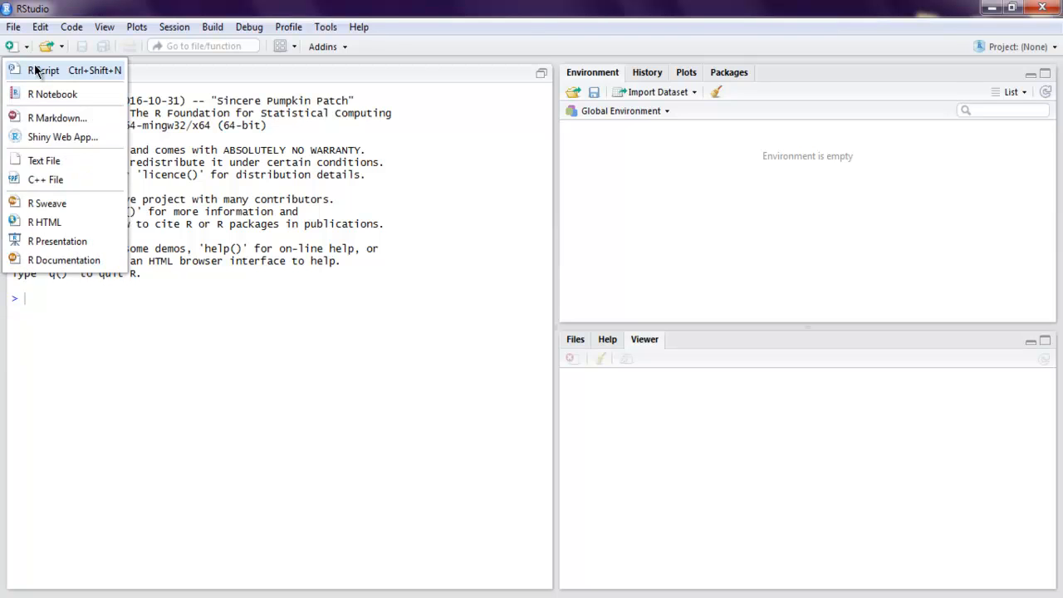
{"action": "left_click", "coordinate": [43, 69]}
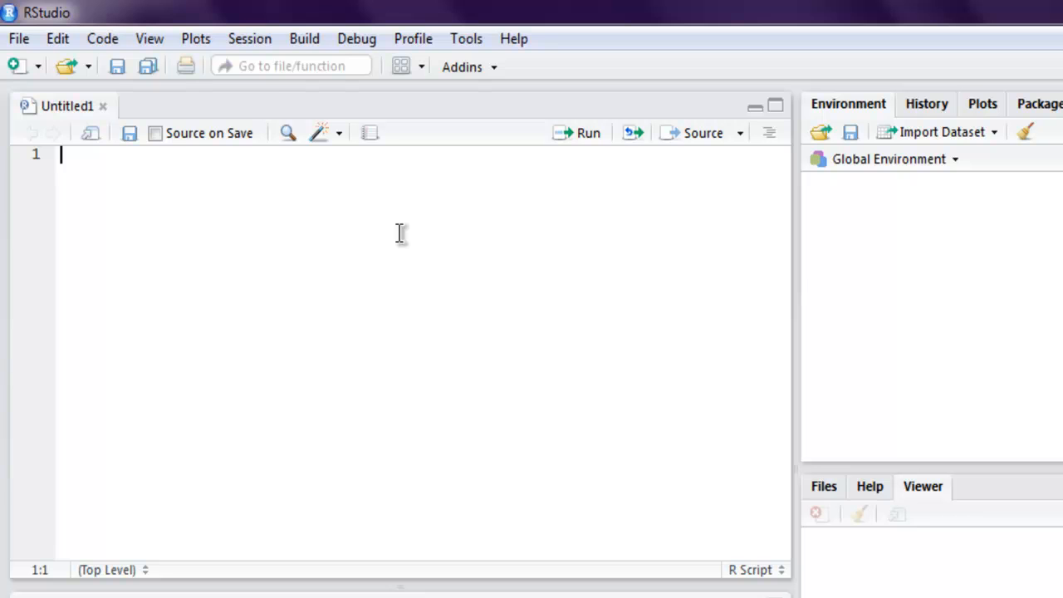
{"action": "type", "text": "setwd(\"d:"}
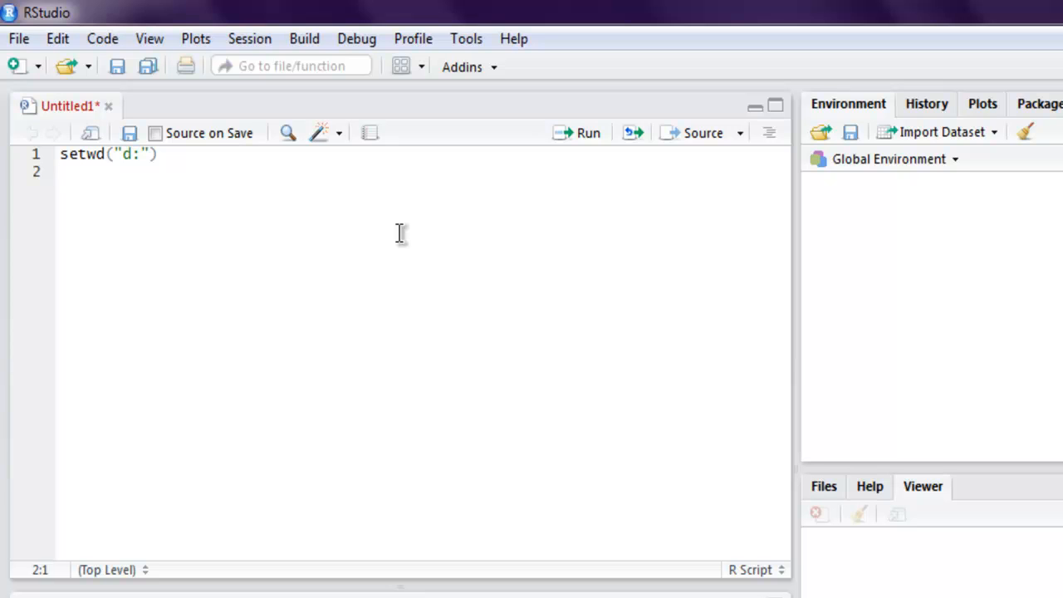
{"action": "type", "text": "library("}
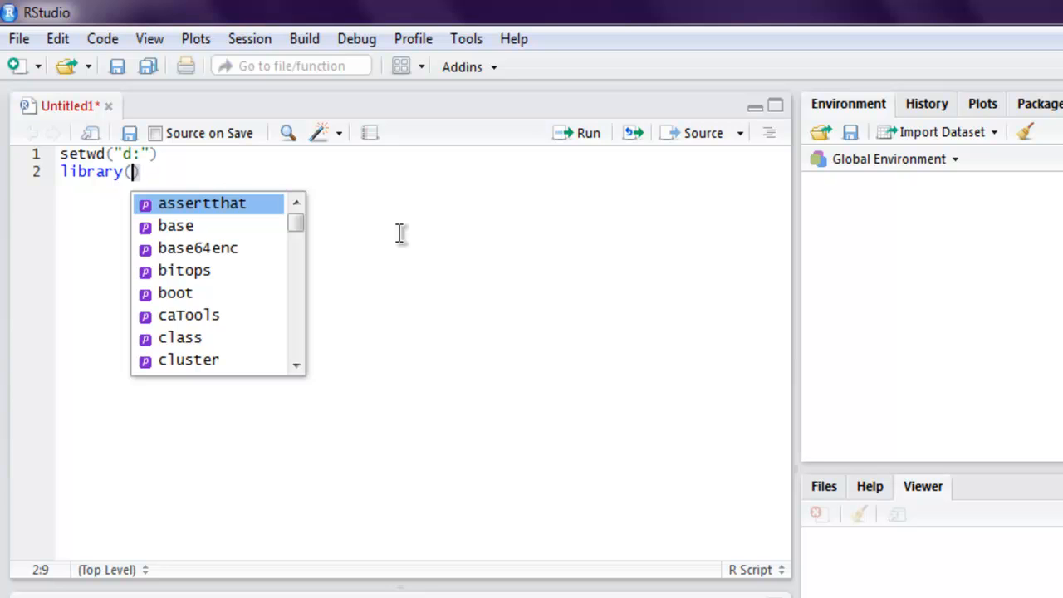
{"action": "type", "text": "MAS\""}
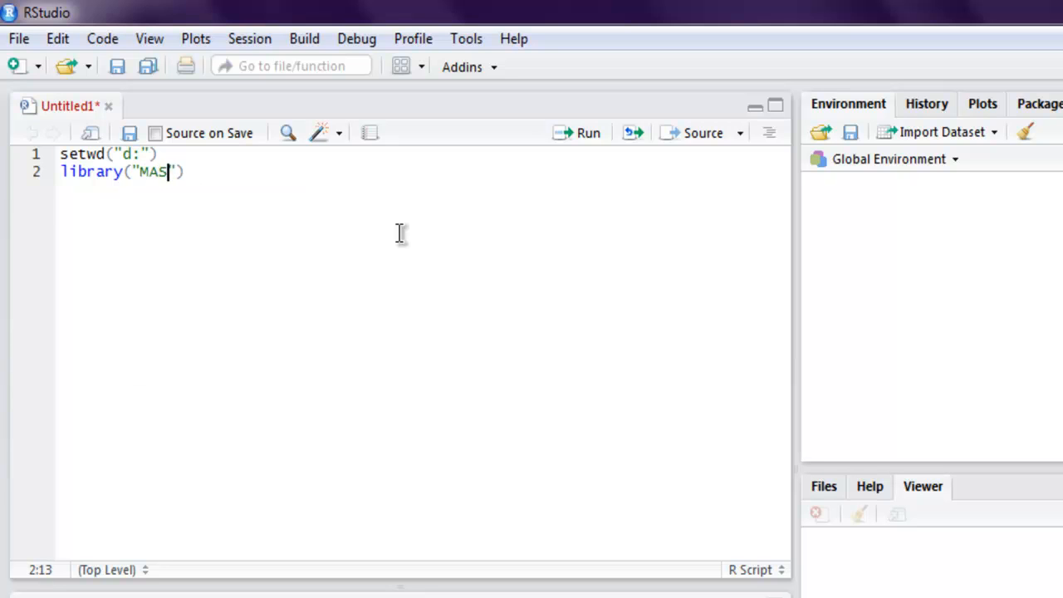
{"action": "type", "text": "S"}
{"action": "key", "text": "Return"}
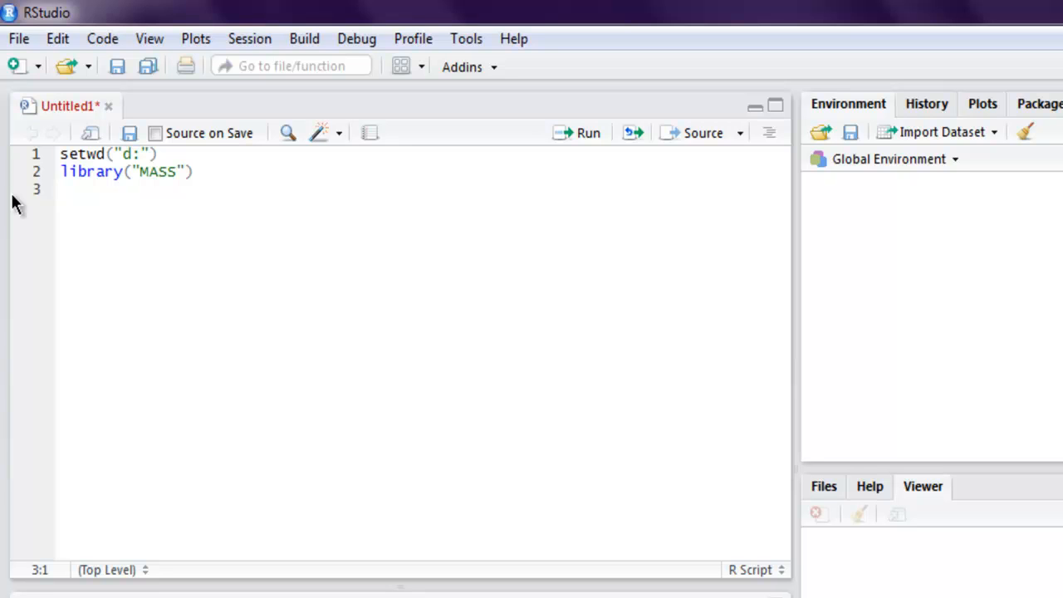
Write line 3 as car.dt <- data.frame(Cars93$AirBags,Cars93$Type), fixing typos.
{"action": "type", "text": "car"}
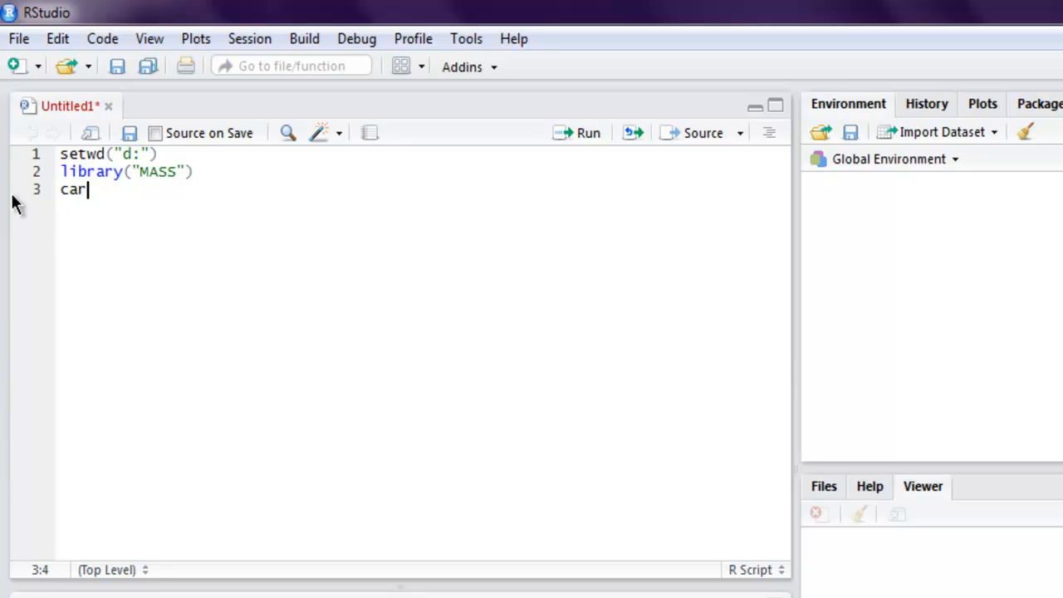
{"action": "type", "text": ".dt"}
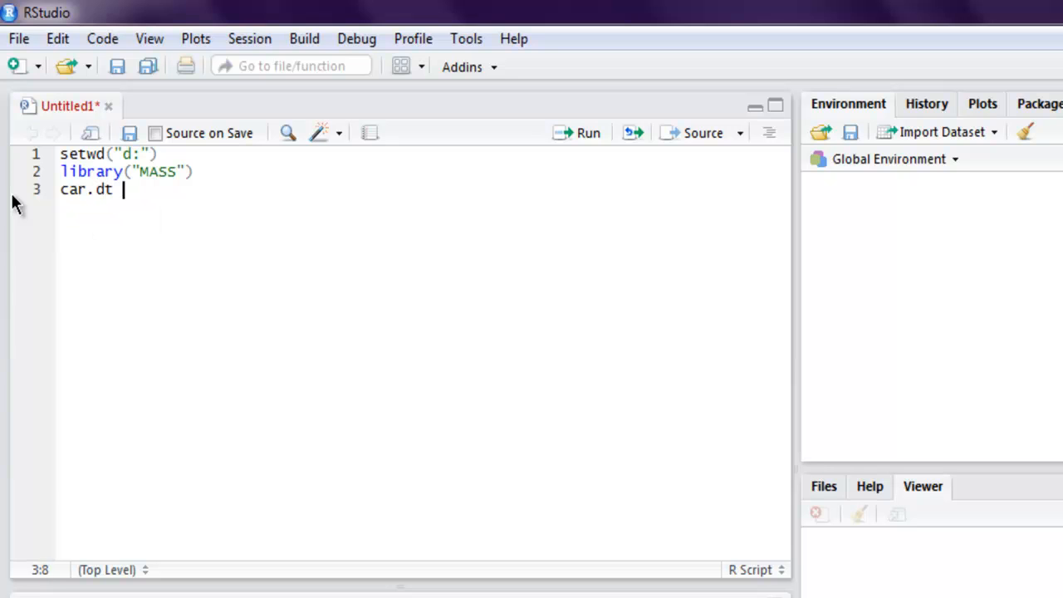
{"action": "type", "text": "<- data."}
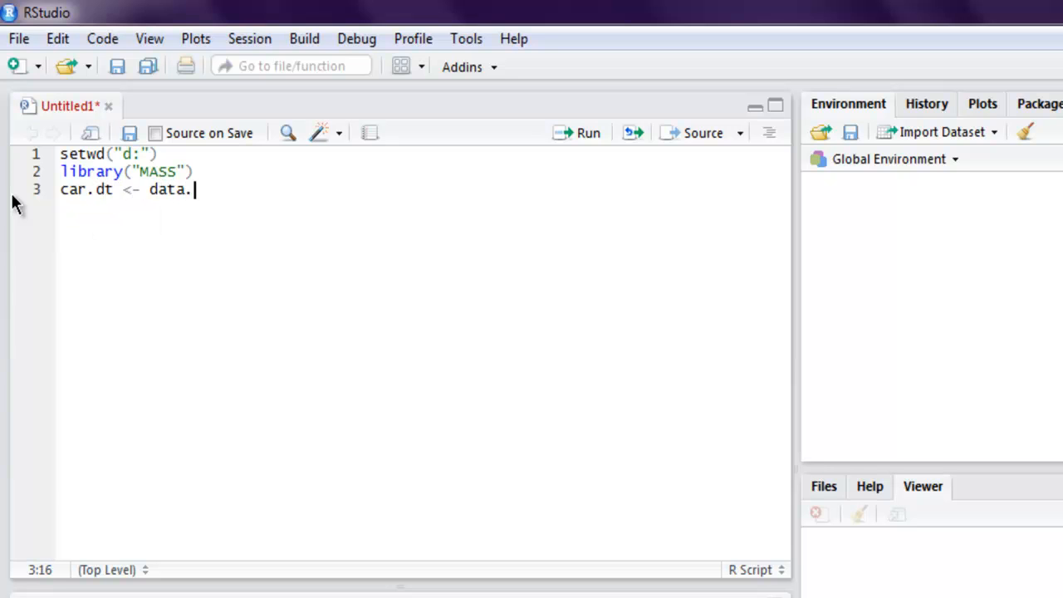
{"action": "type", "text": "frame()"}
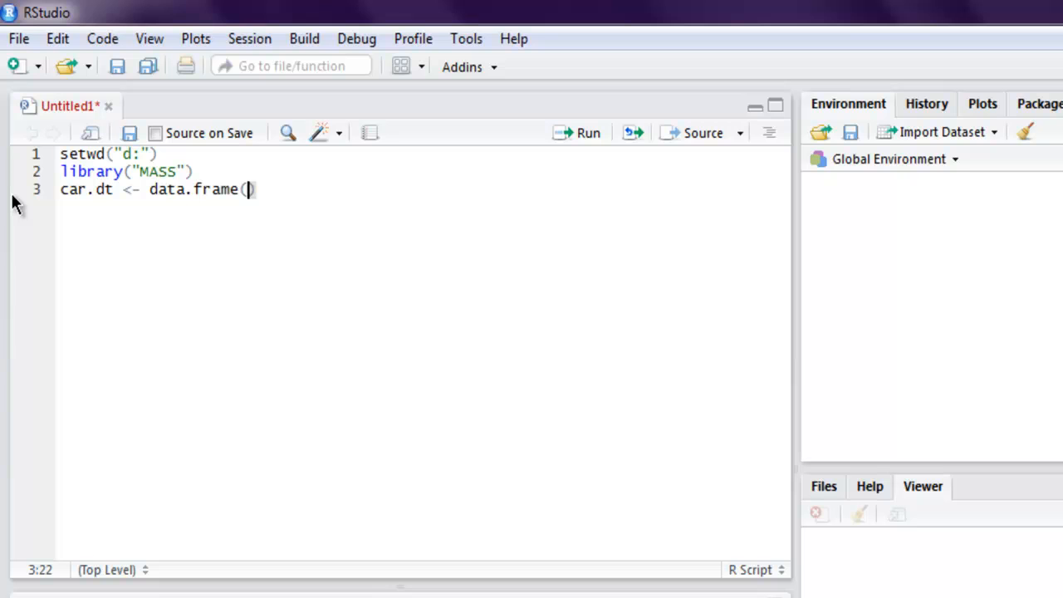
{"action": "type", "text": "cars"}
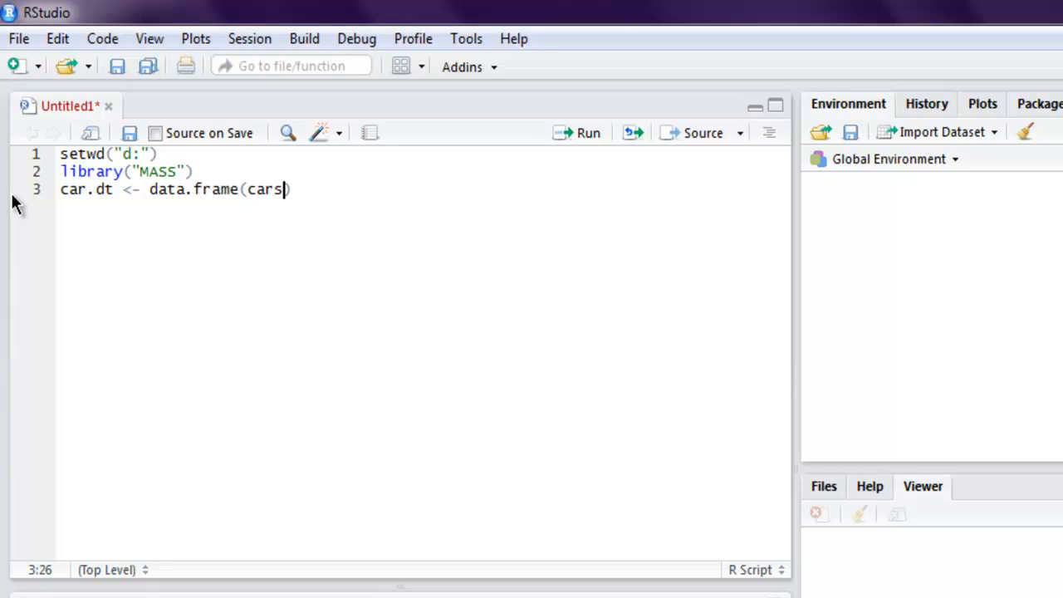
{"action": "key", "text": "BackSpace"}
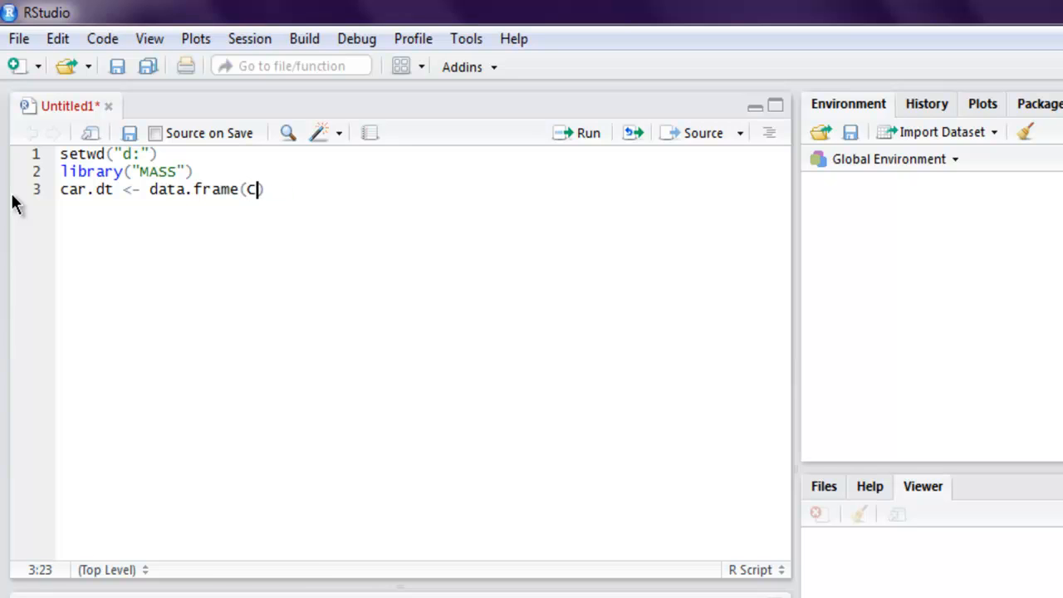
{"action": "type", "text": "ars93"}
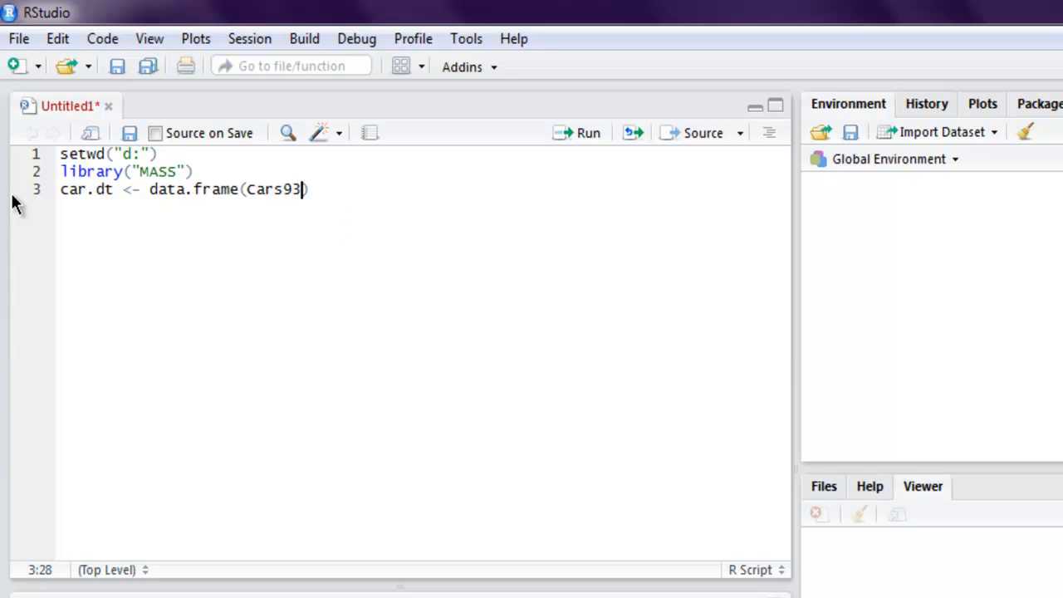
{"action": "type", "text": "$"}
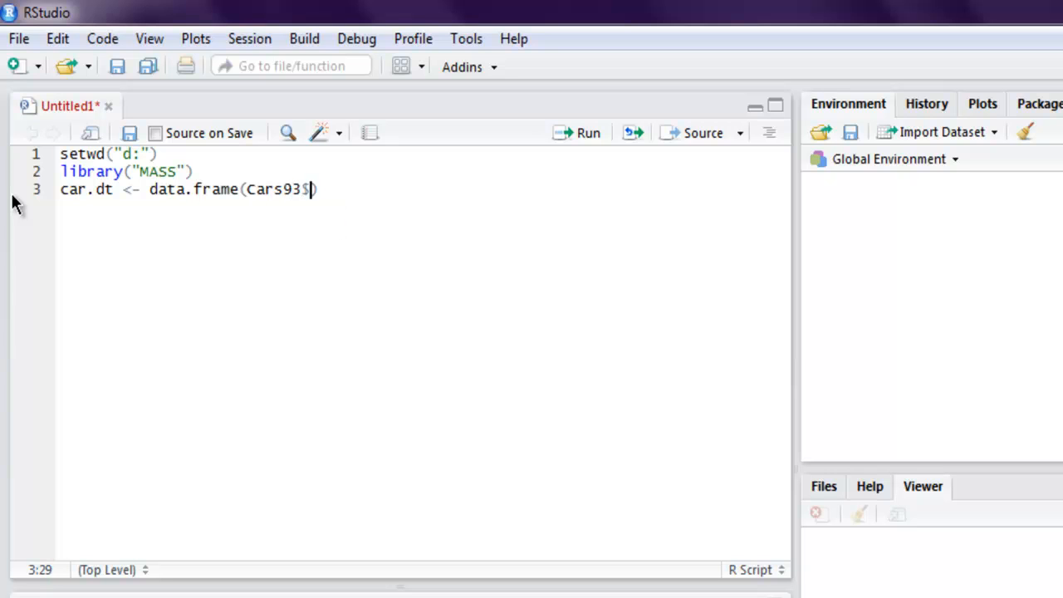
{"action": "type", "text": "AirBag"}
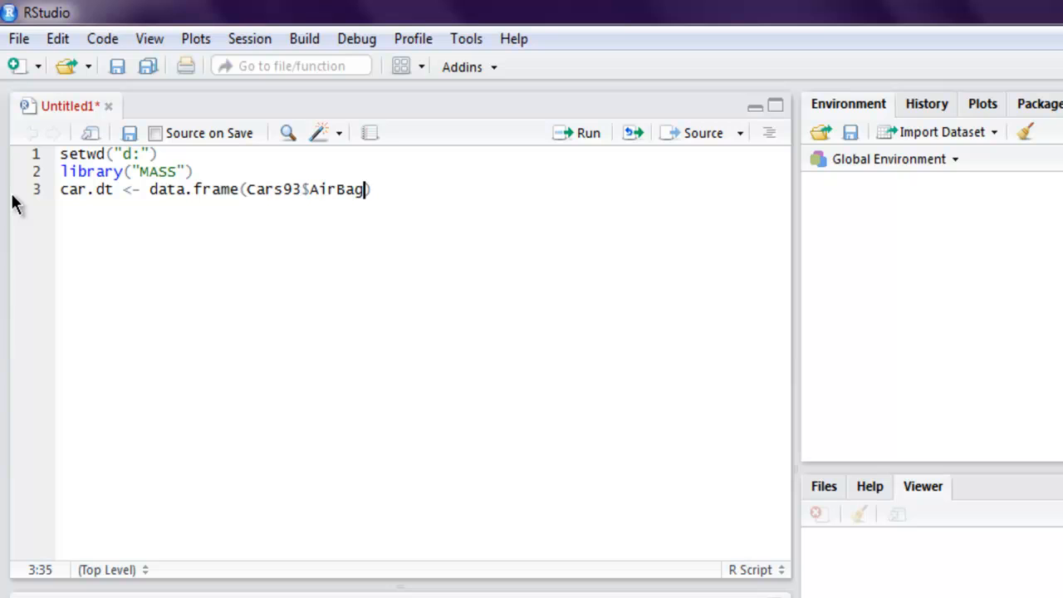
{"action": "type", "text": "s,C"}
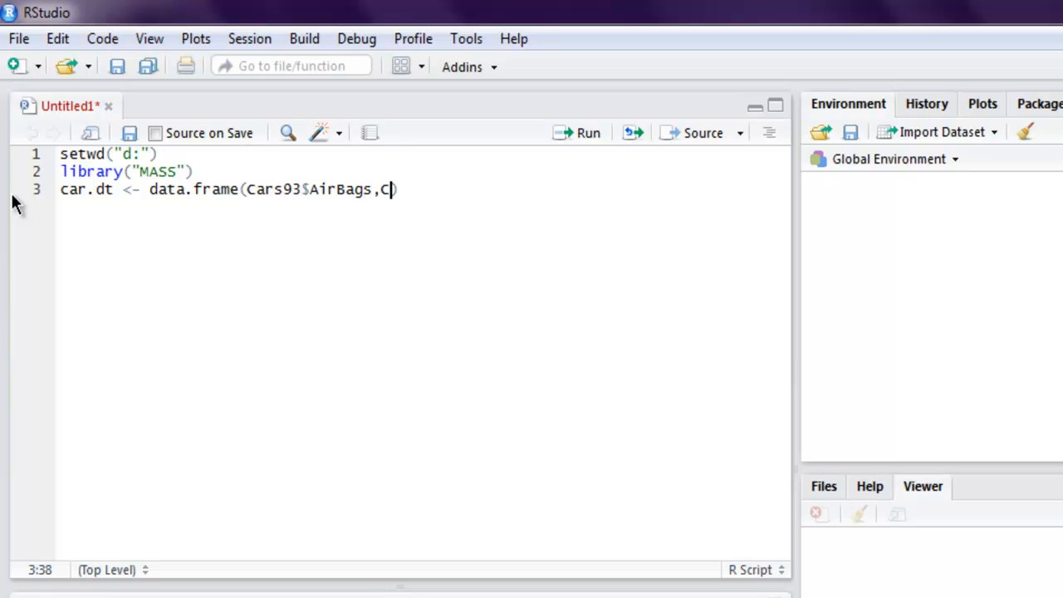
{"action": "type", "text": "ars93"}
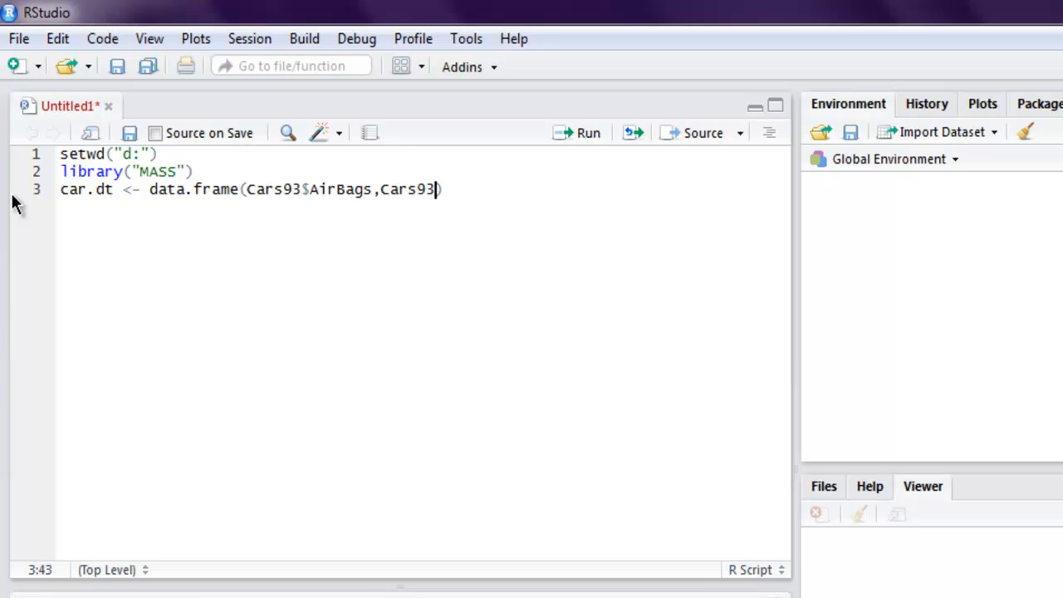
{"action": "type", "text": "#$"}
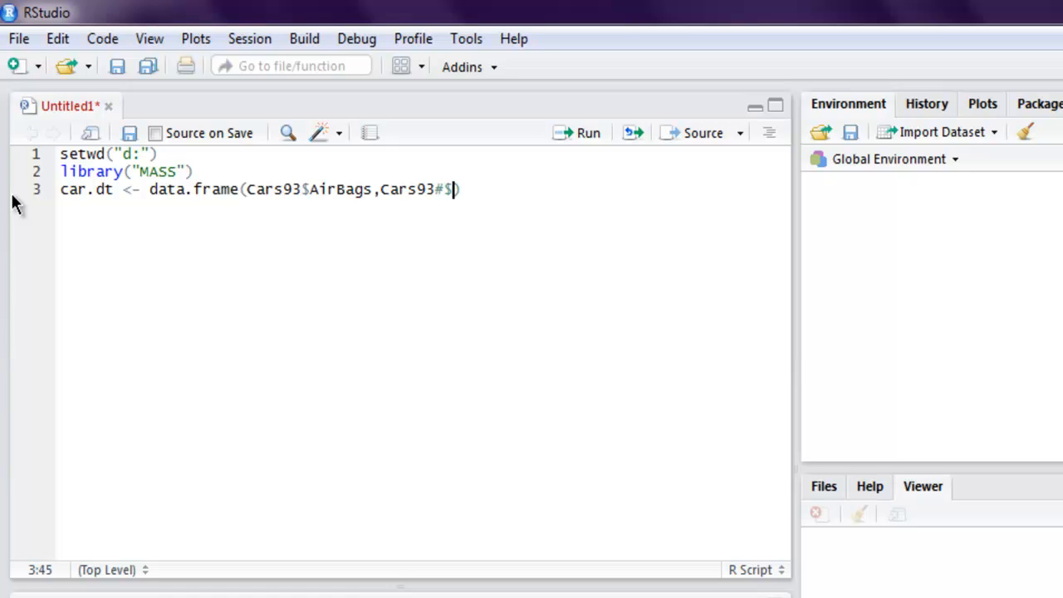
{"action": "key", "text": "Backspace"}
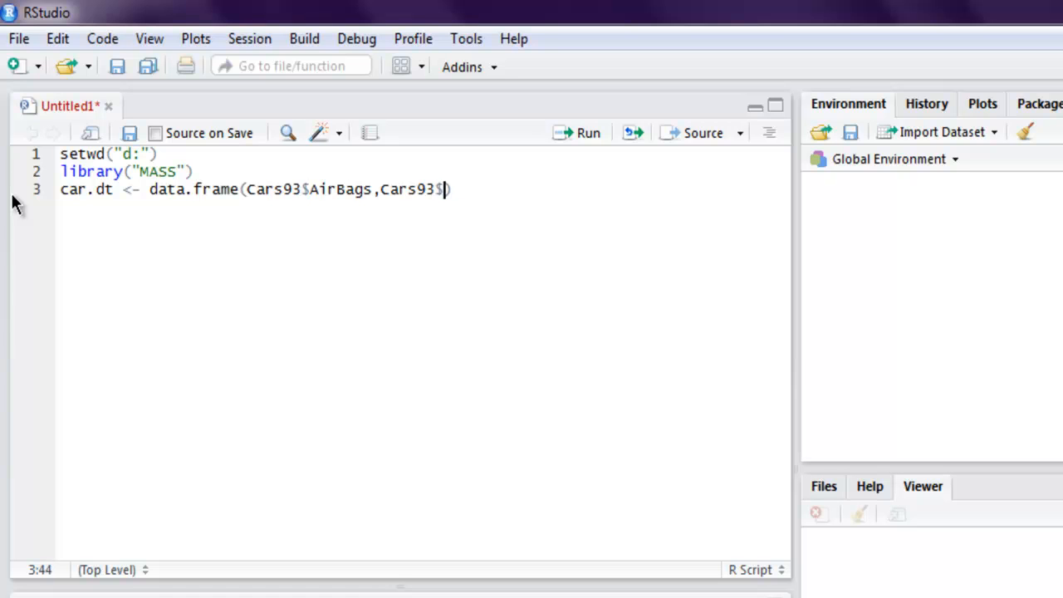
{"action": "type", "text": "Type"}
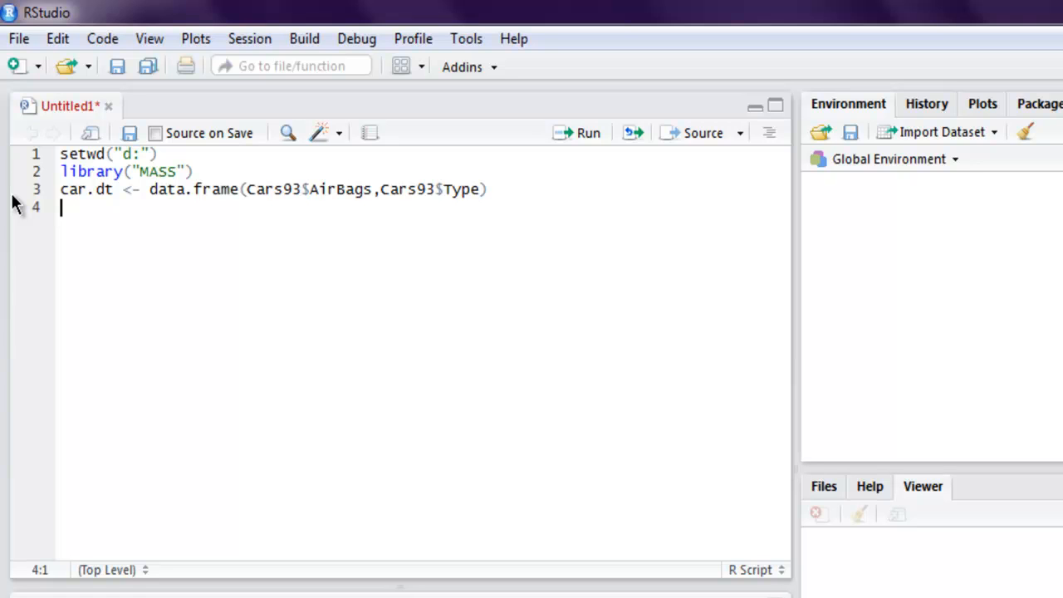
Write line 4 as car.dt<- table(Cars93$Airbags,Cars93$Type) and begin a print line.
{"action": "type", "text": "car."}
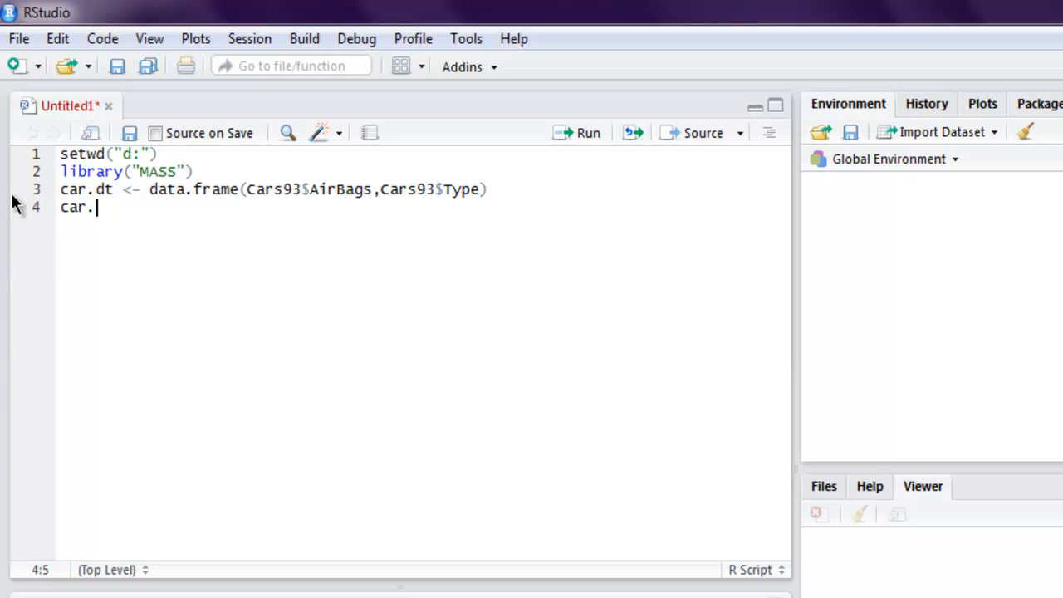
{"action": "type", "text": "dt"}
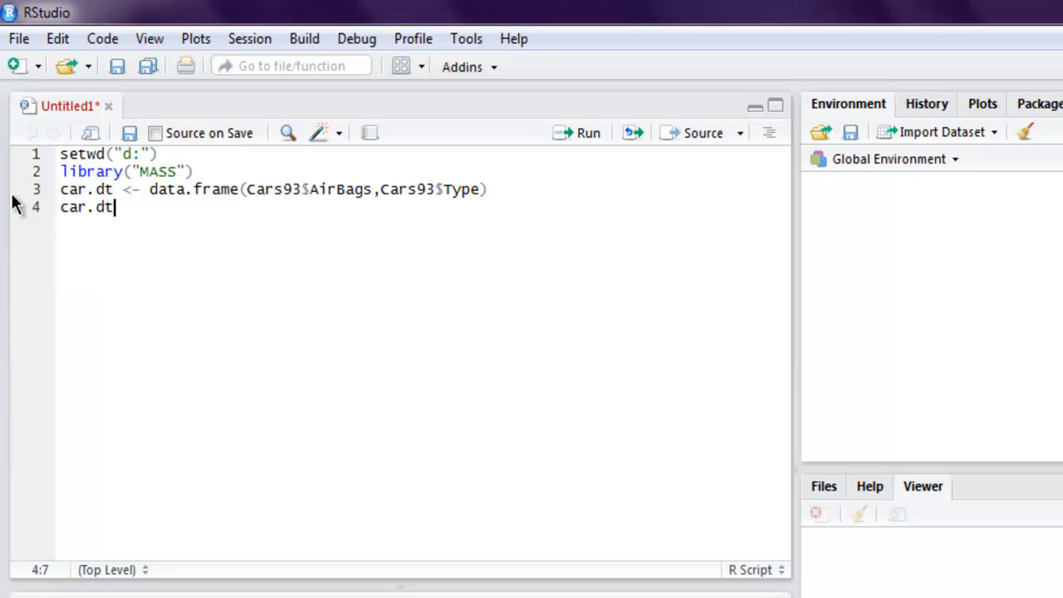
{"action": "type", "text": "<- table"}
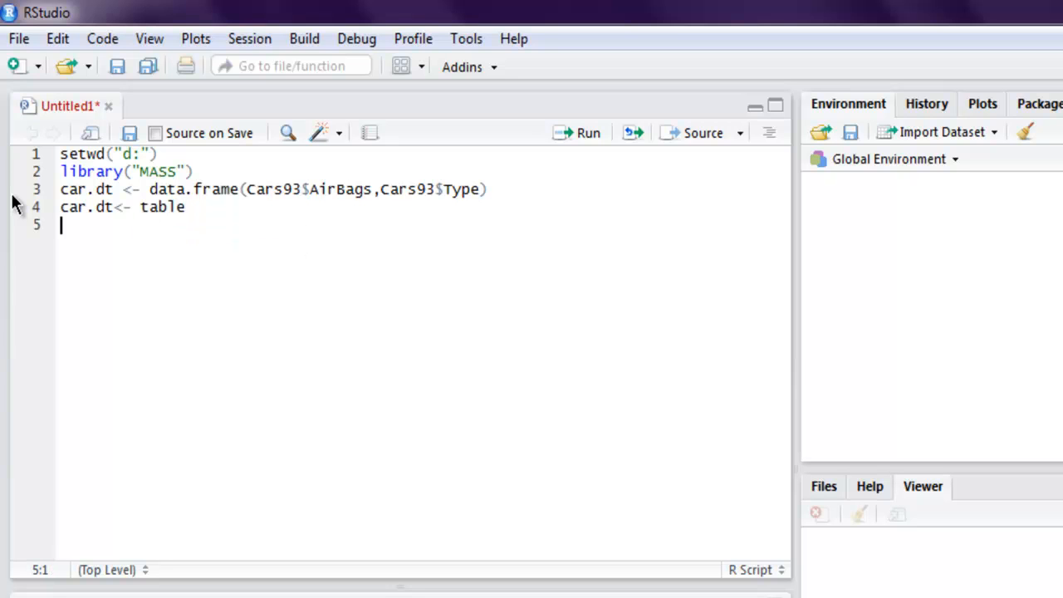
{"action": "type", "text": "()"}
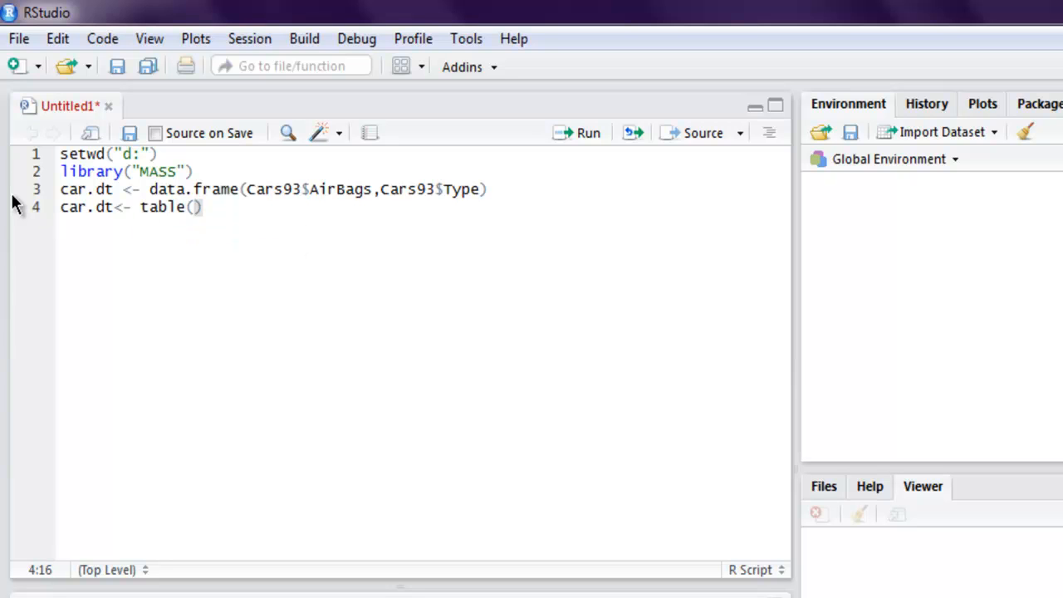
{"action": "type", "text": "Cars"}
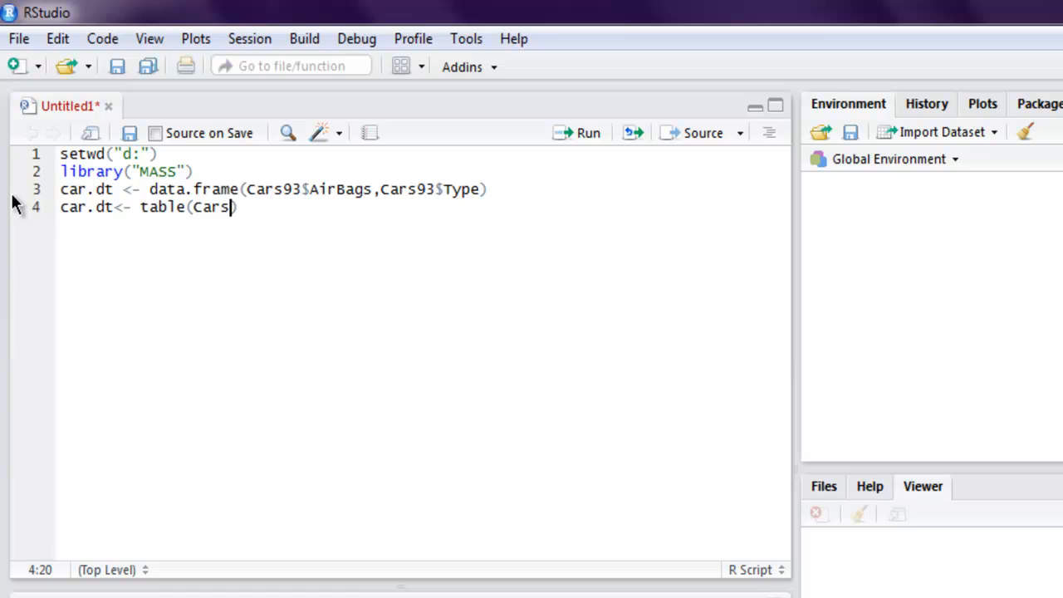
{"action": "type", "text": "93$"}
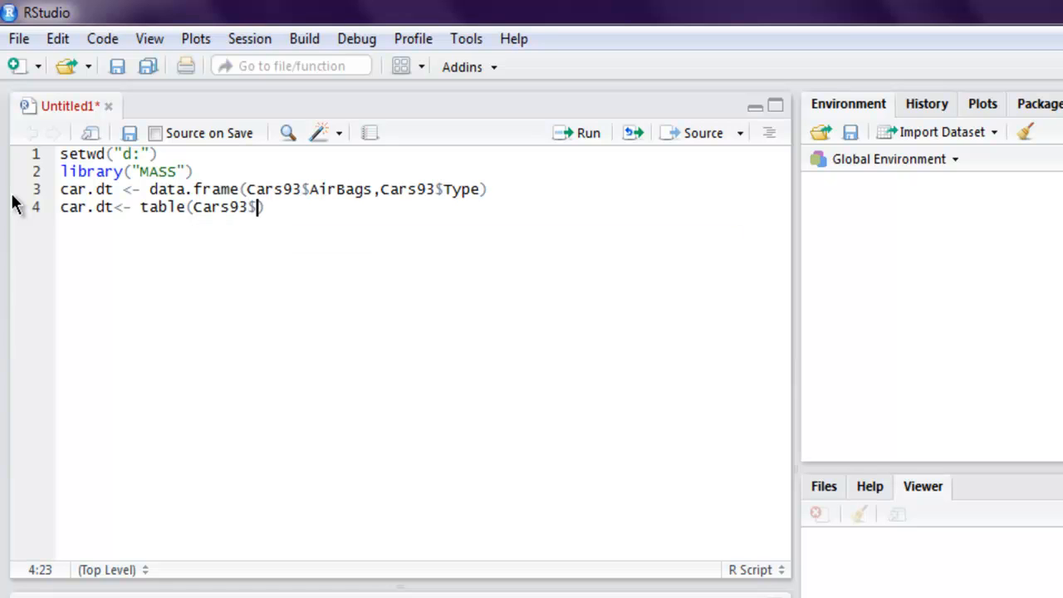
{"action": "type", "text": "Airbags"}
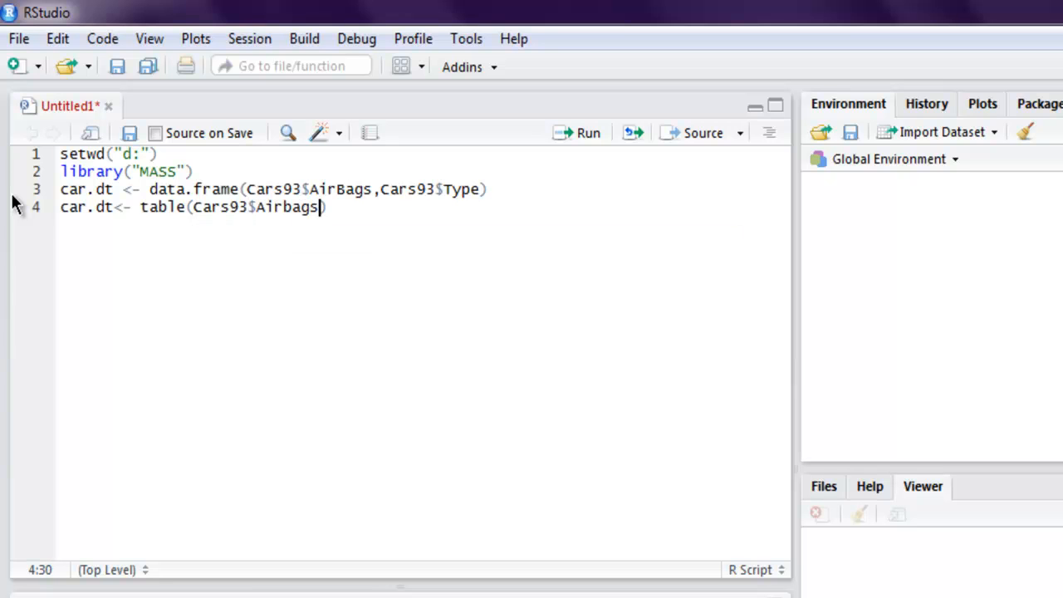
{"action": "type", "text": ",Caa"}
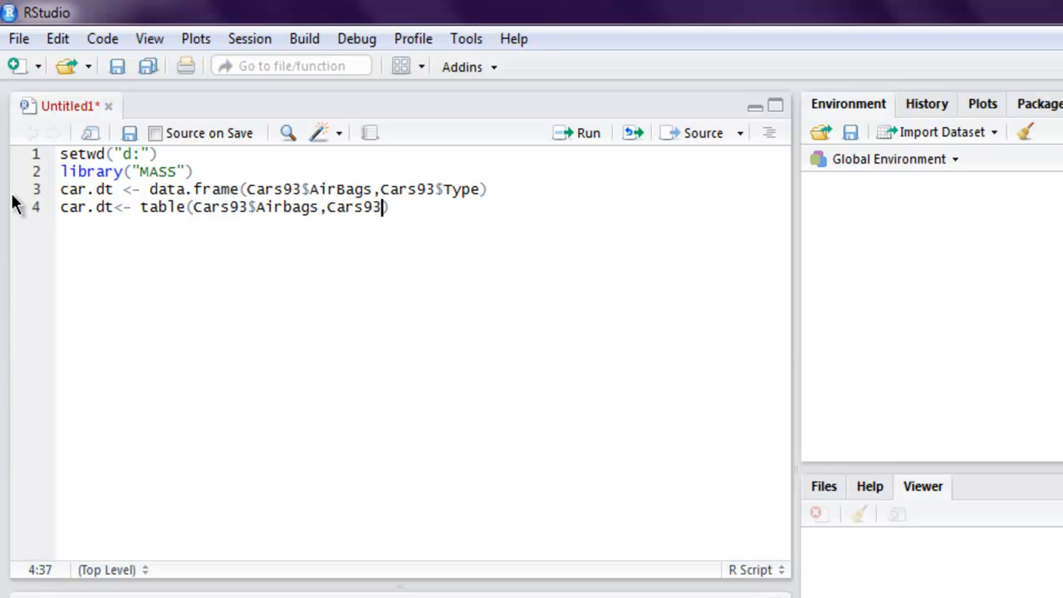
{"action": "type", "text": "Type"}
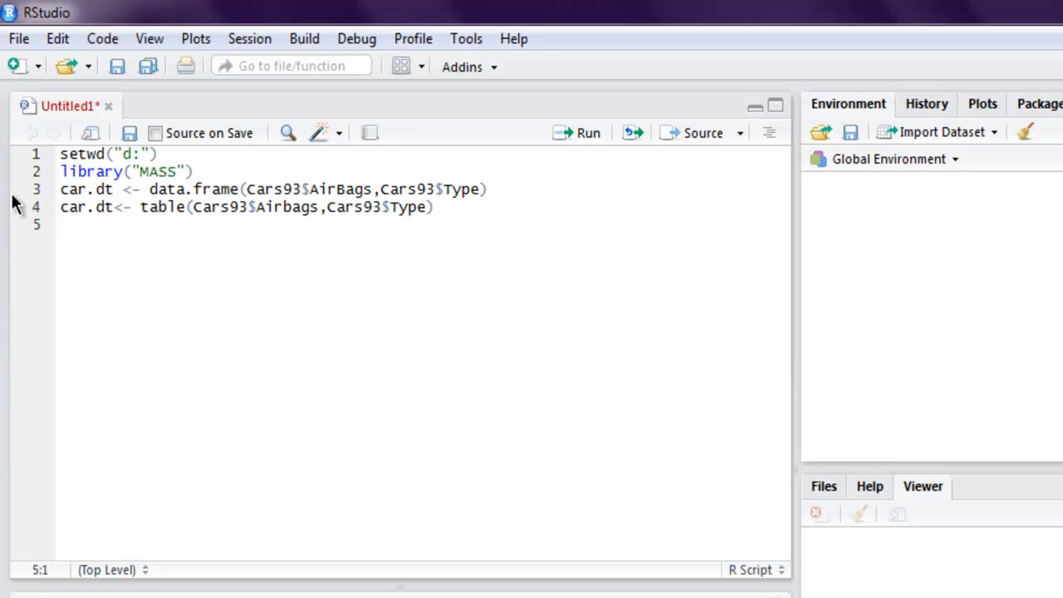
{"action": "type", "text": "print"}
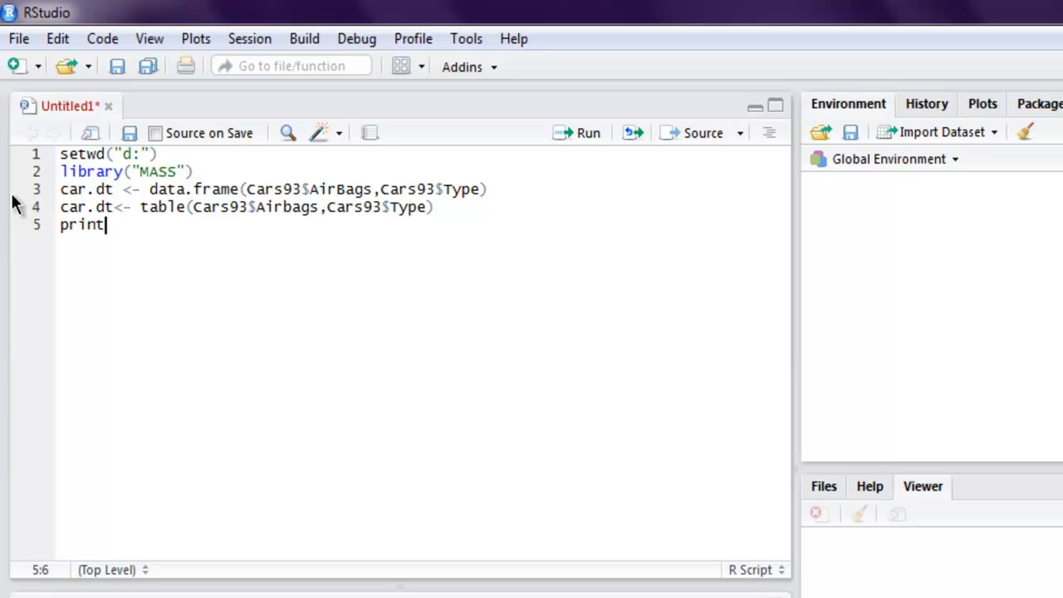
Complete line 5 as print(car.dt).
{"action": "type", "text": "(car"}
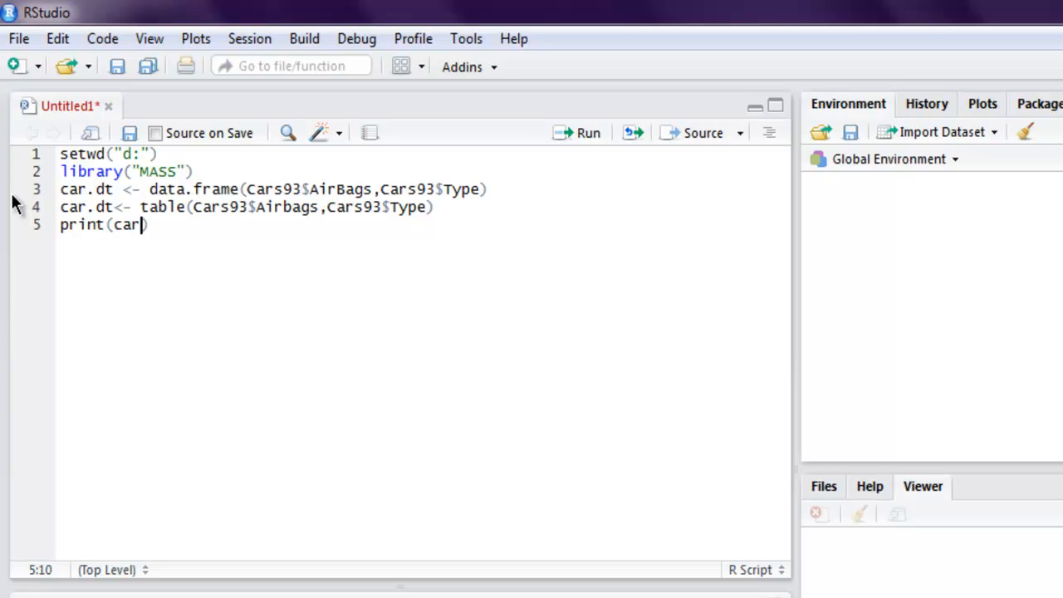
{"action": "type", "text": ".dt)"}
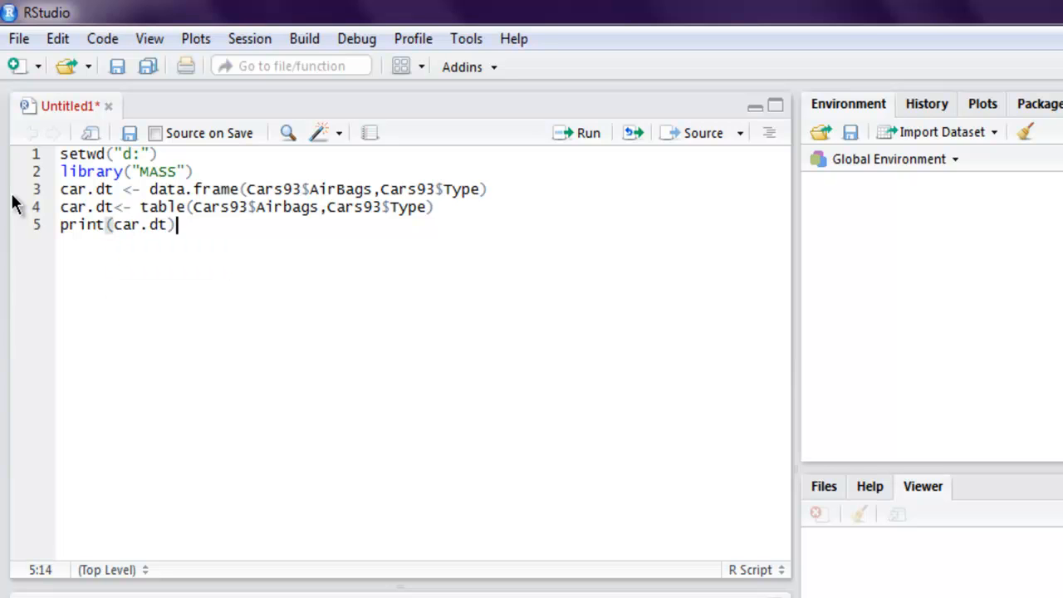
{"action": "key", "text": "Return"}
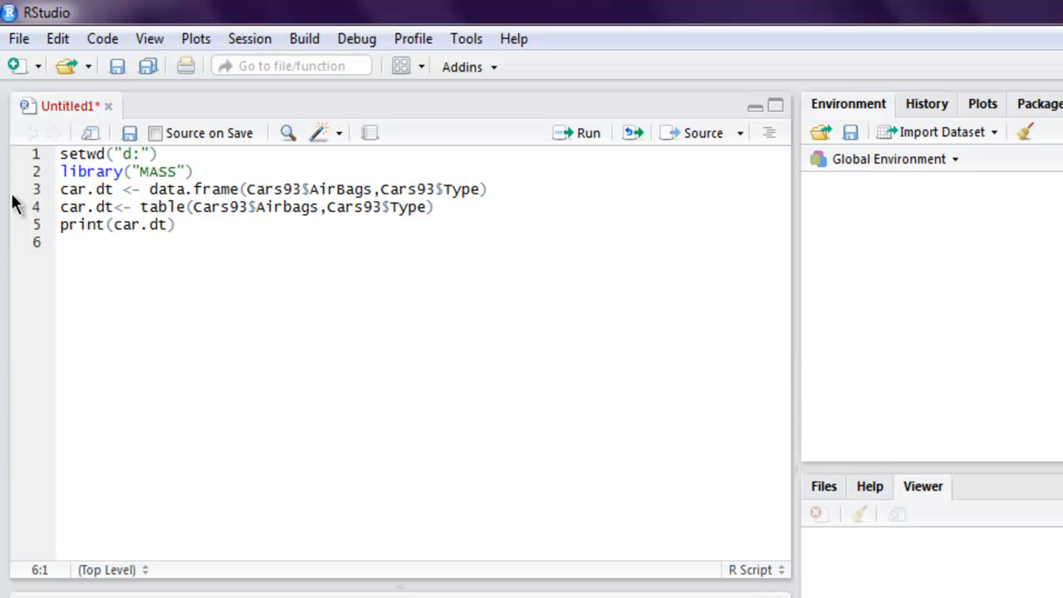
Add line 6 print(chisq.test(car.dt)), using autocomplete for chisq.test.
{"action": "type", "text": "print"}
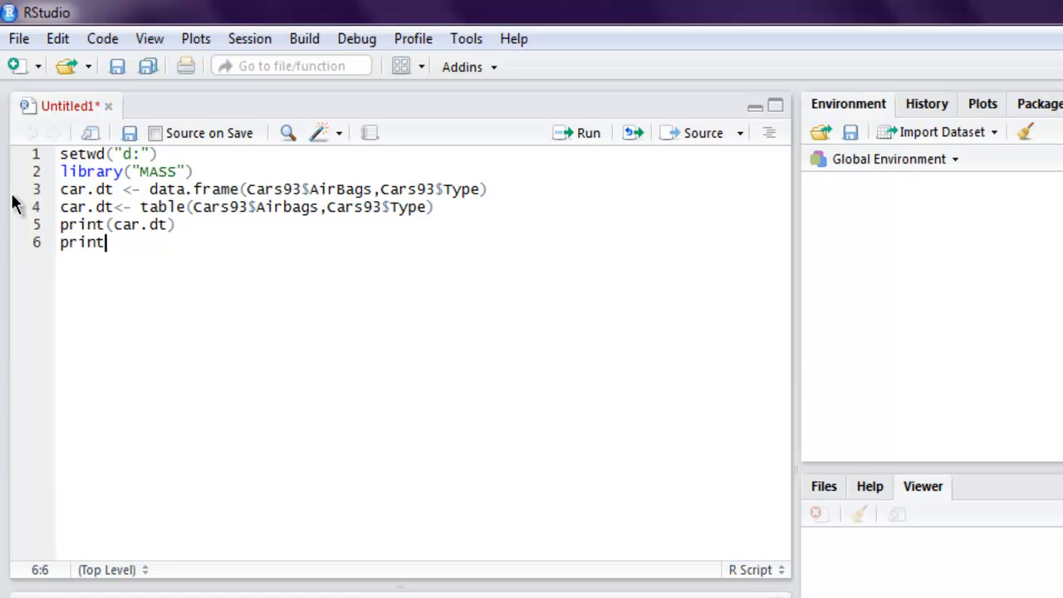
{"action": "type", "text": "("}
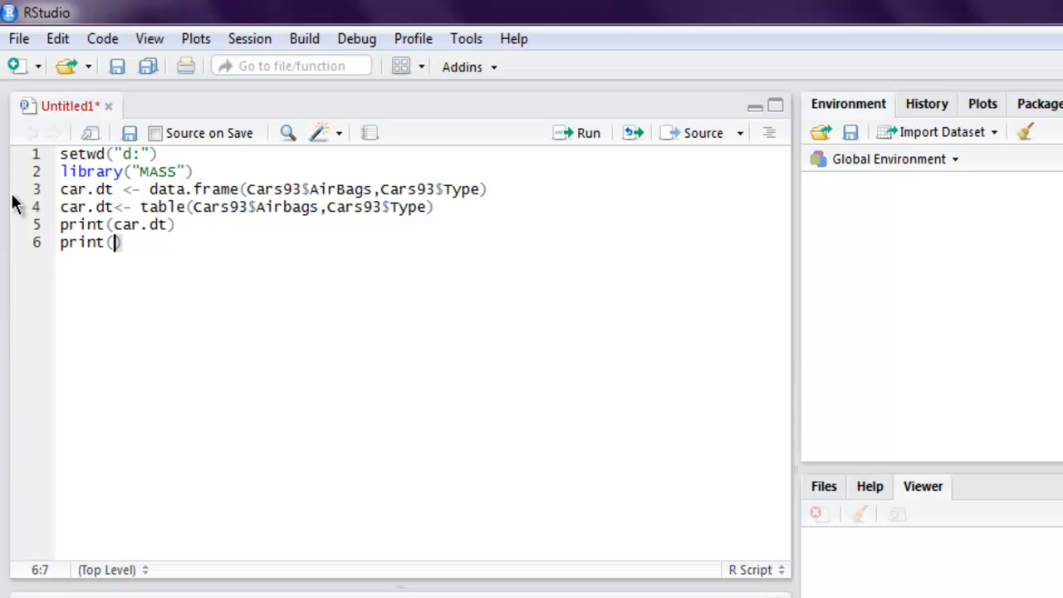
{"action": "type", "text": "chi"}
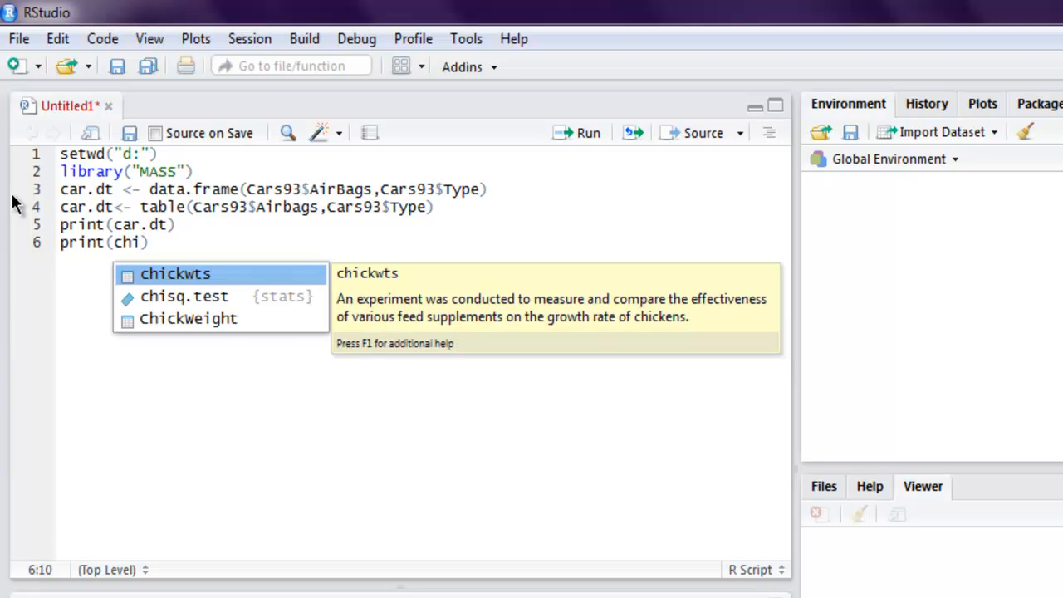
{"action": "left_click", "coordinate": [184, 296]}
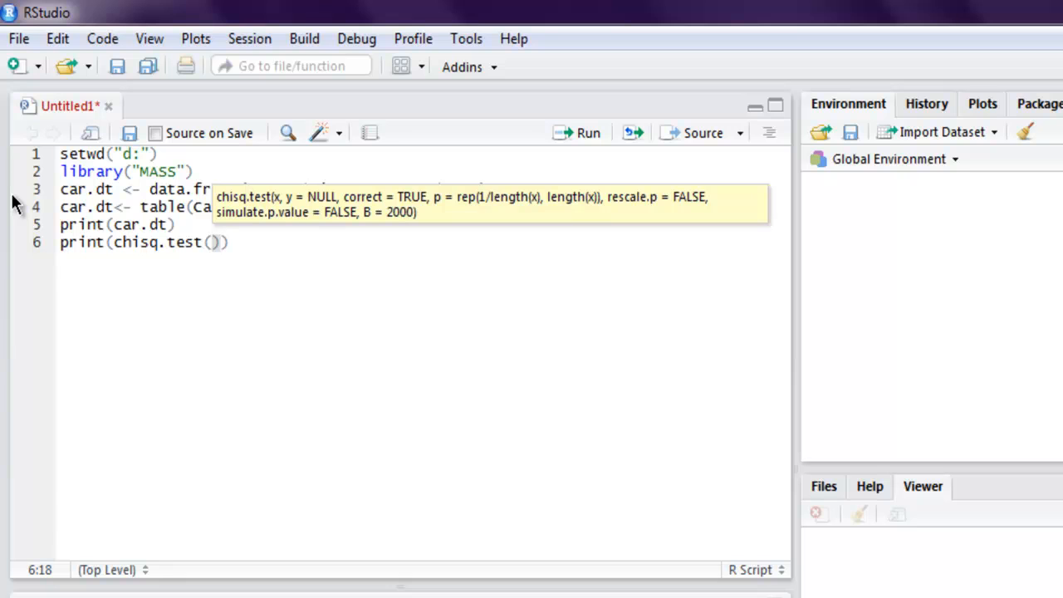
{"action": "type", "text": "car.dt"}
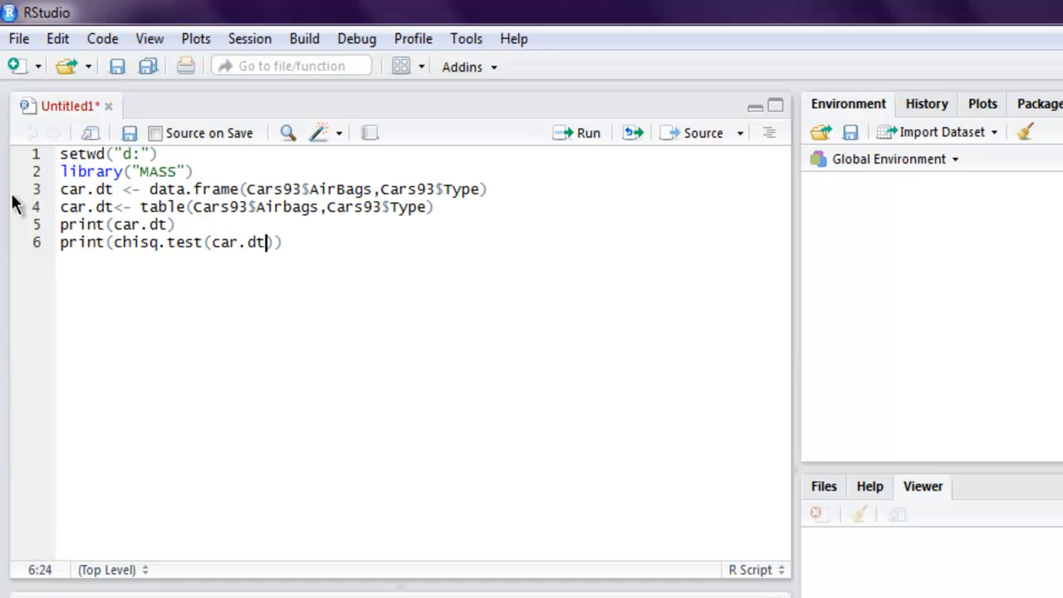
{"action": "mouse_move", "coordinate": [135, 258]}
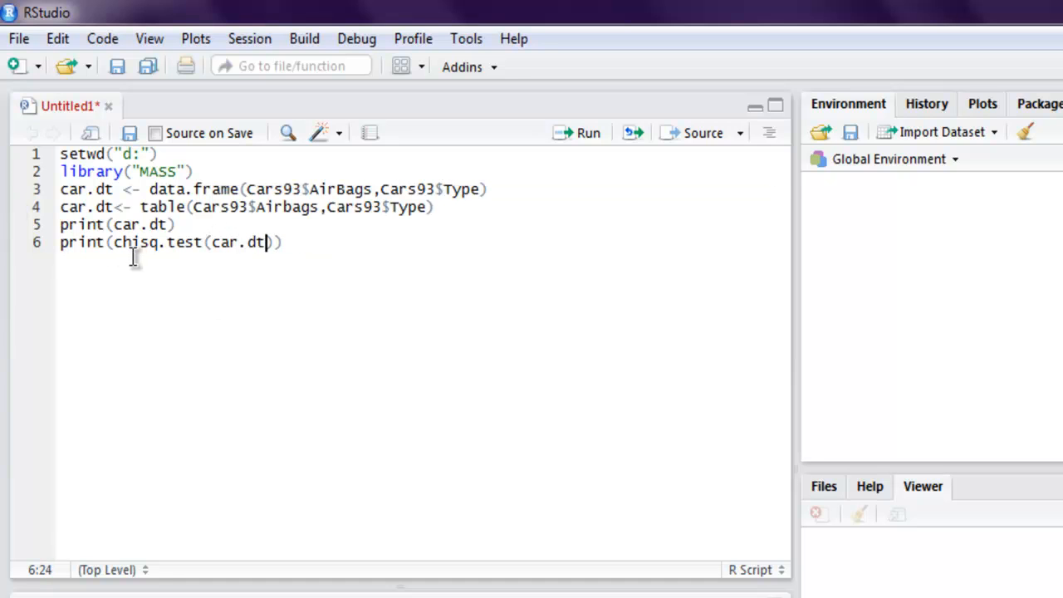
{"action": "type", "text": ")"}
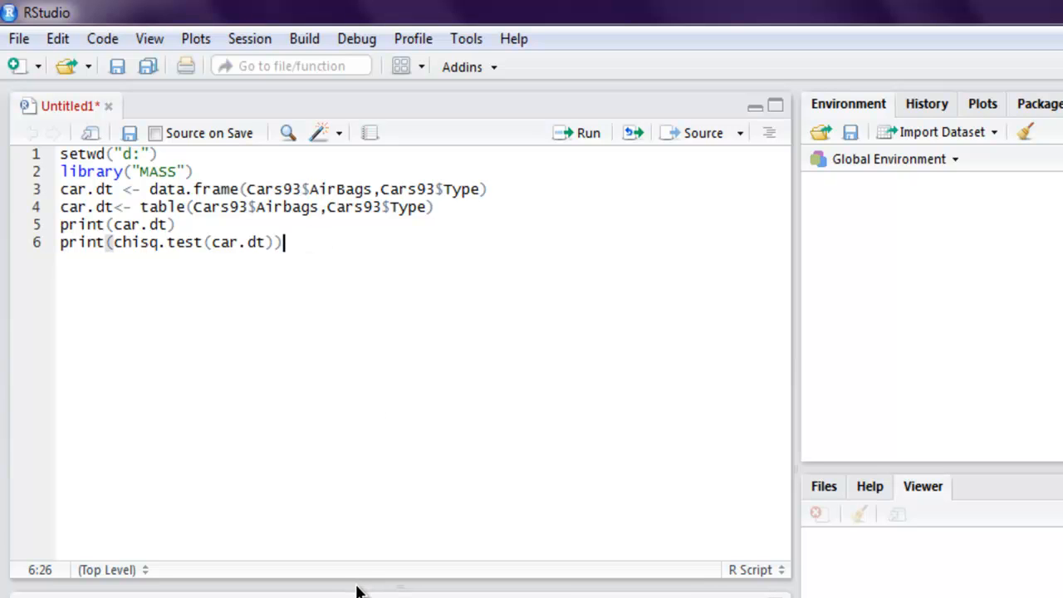
{"action": "mouse_move", "coordinate": [368, 575]}
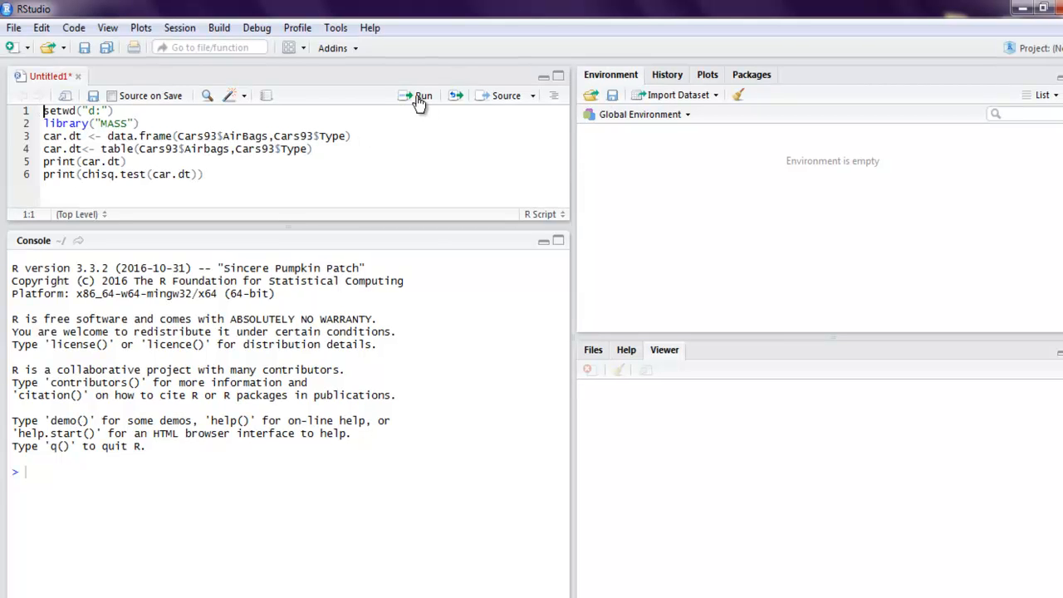
Run lines 1–4: setwd, library("MASS"), the data.frame line and the table line.
{"action": "left_click", "coordinate": [423, 94]}
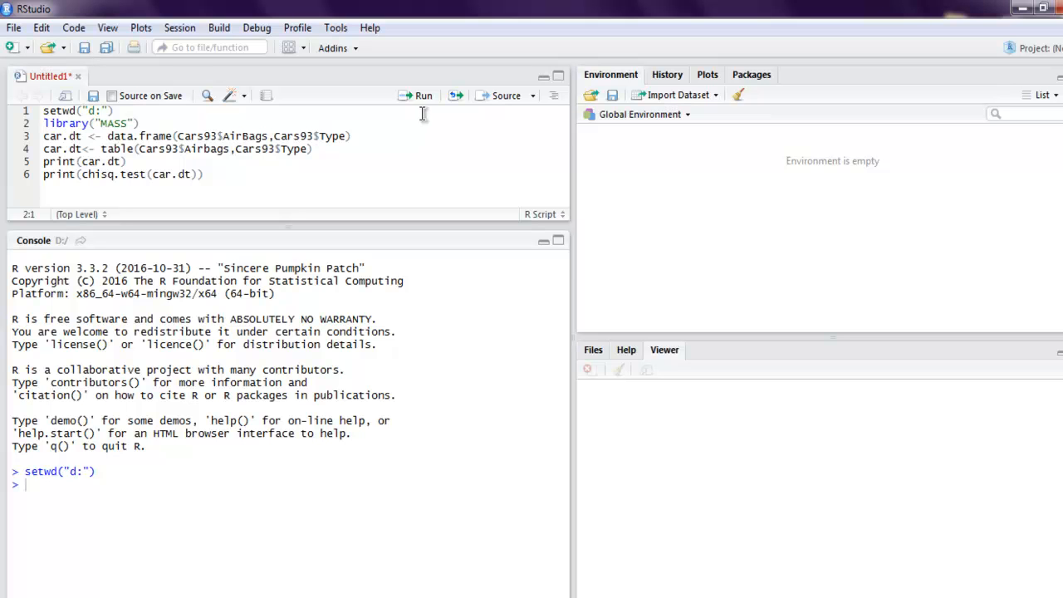
{"action": "mouse_move", "coordinate": [423, 98]}
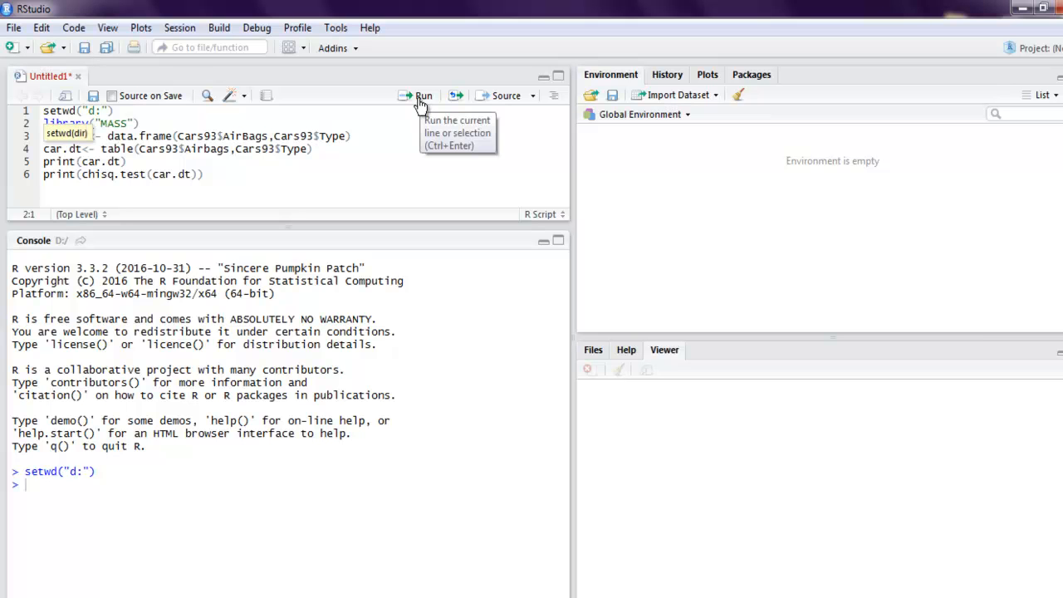
{"action": "left_click", "coordinate": [423, 95]}
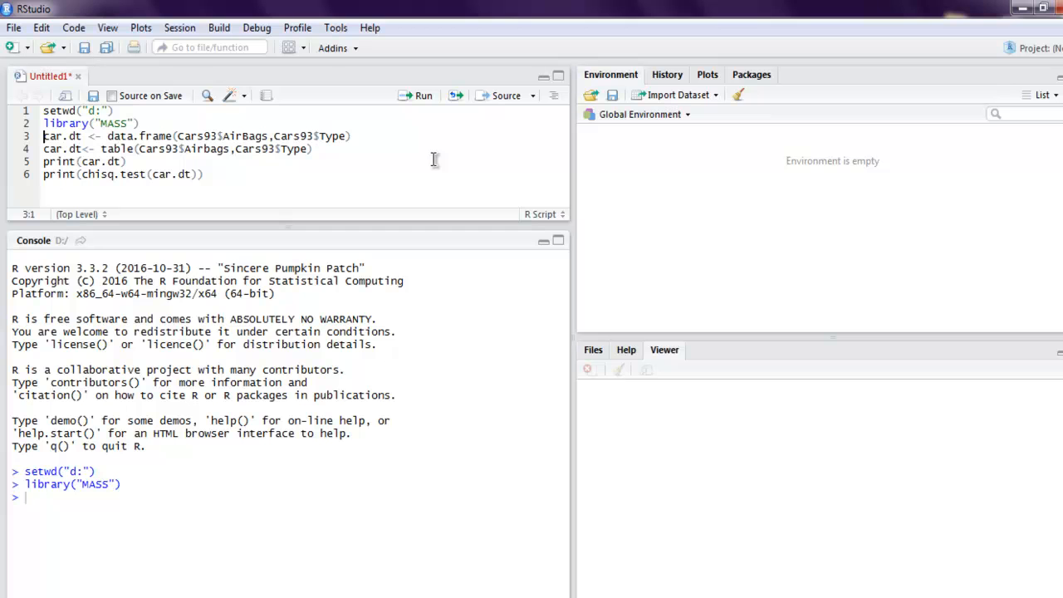
{"action": "mouse_move", "coordinate": [437, 109]}
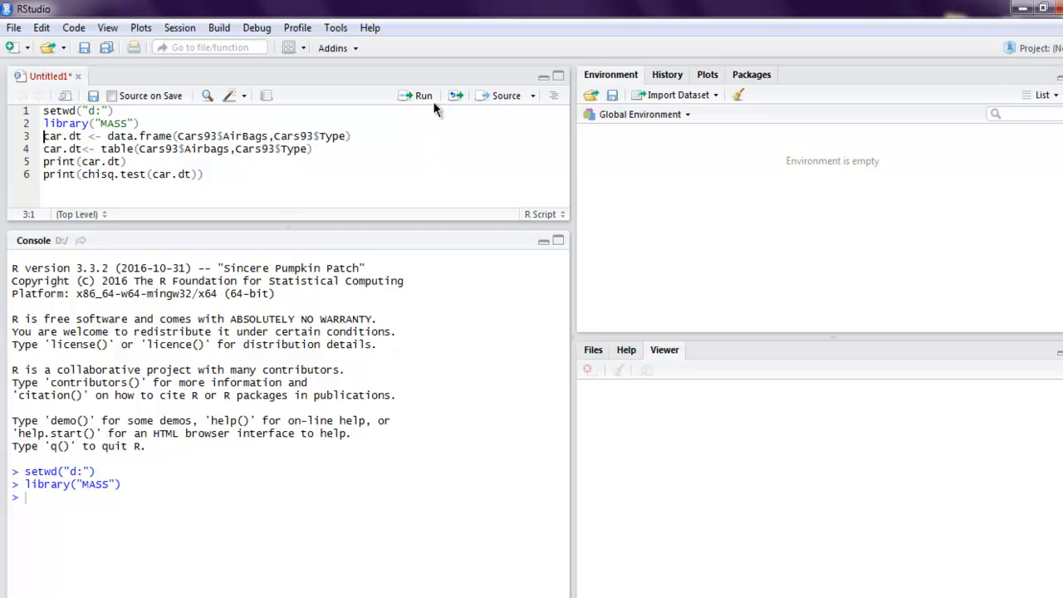
{"action": "left_click", "coordinate": [423, 95]}
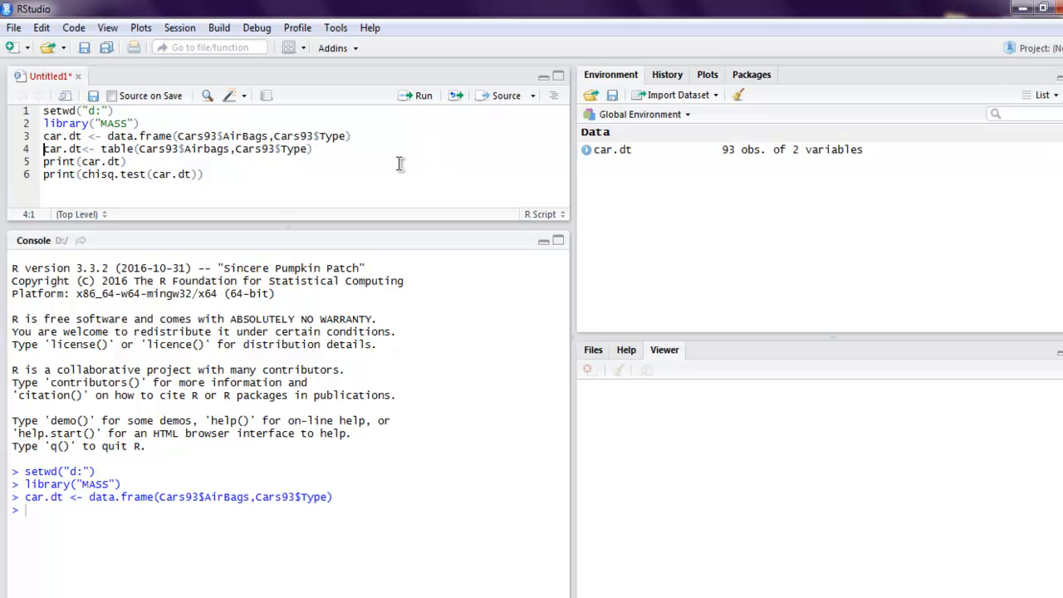
{"action": "mouse_move", "coordinate": [631, 150]}
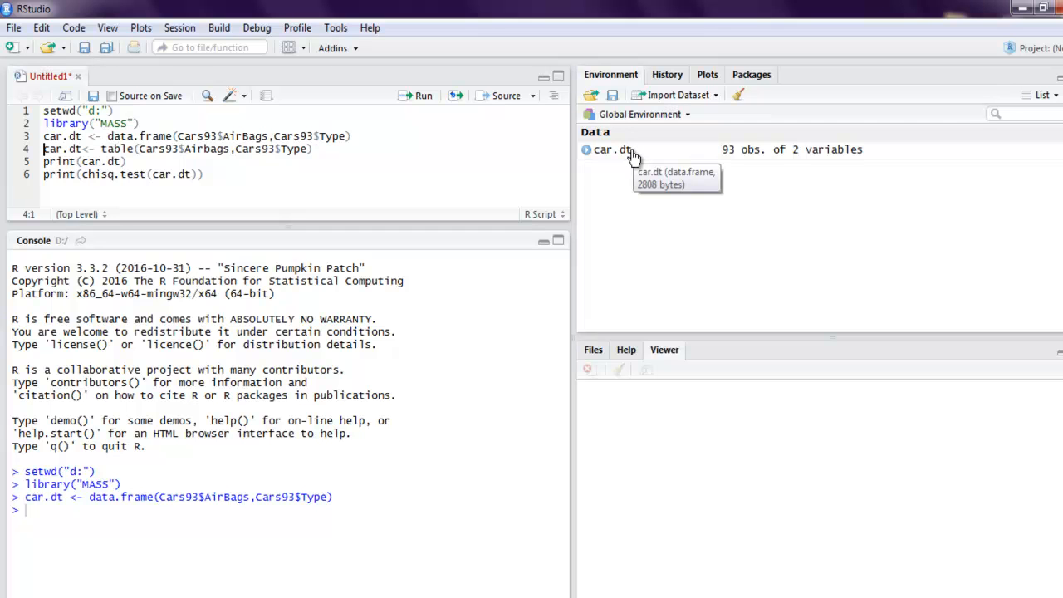
{"action": "mouse_move", "coordinate": [327, 121]}
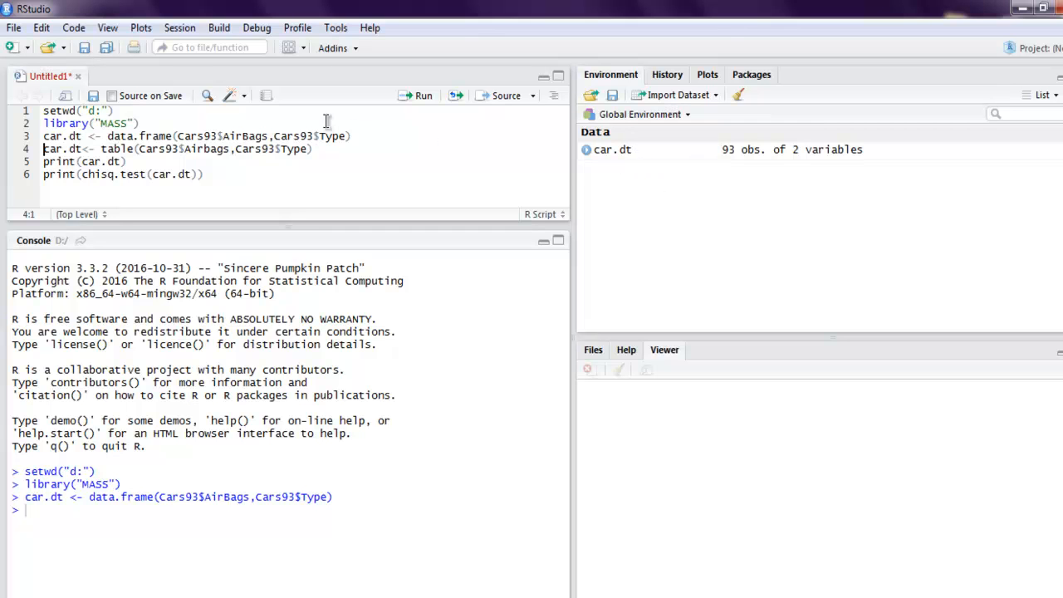
{"action": "left_click", "coordinate": [423, 94]}
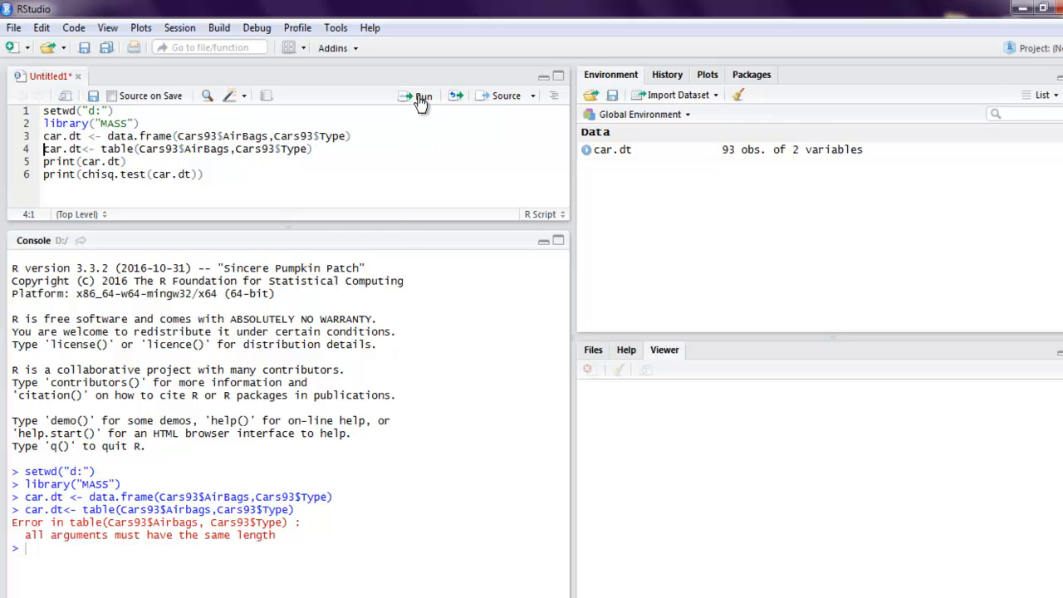
Rerun the corrected AirBags table line, then run the chi-squared test line.
{"action": "left_click", "coordinate": [422, 95]}
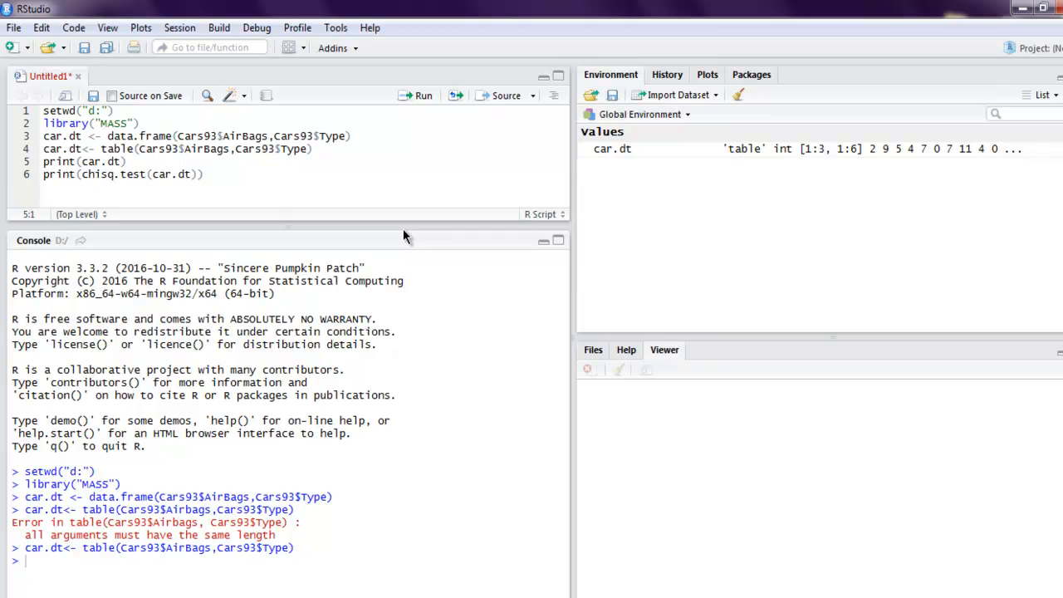
{"action": "mouse_move", "coordinate": [376, 119]}
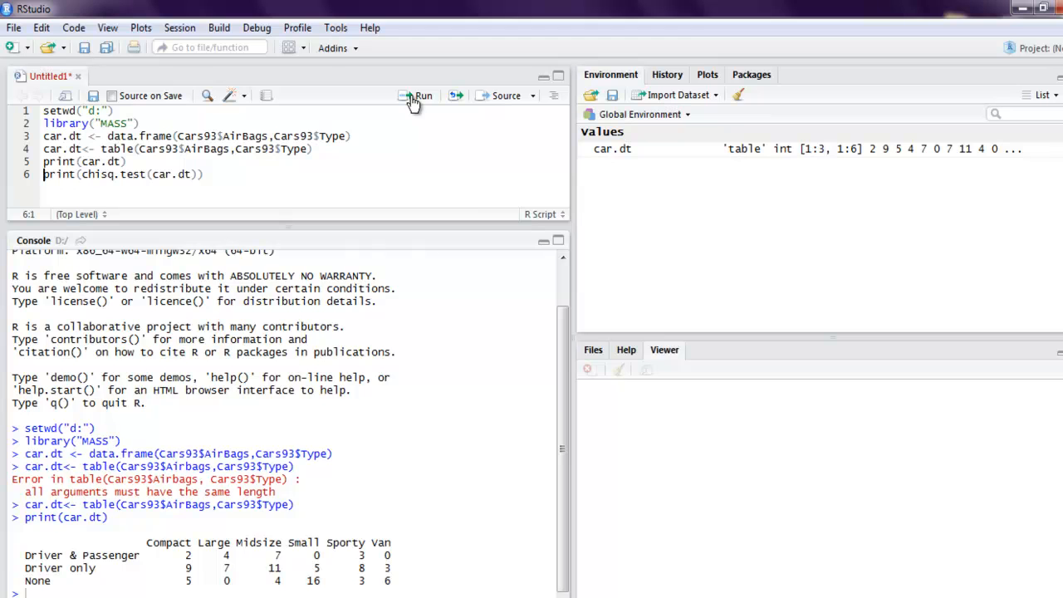
{"action": "left_click", "coordinate": [418, 95]}
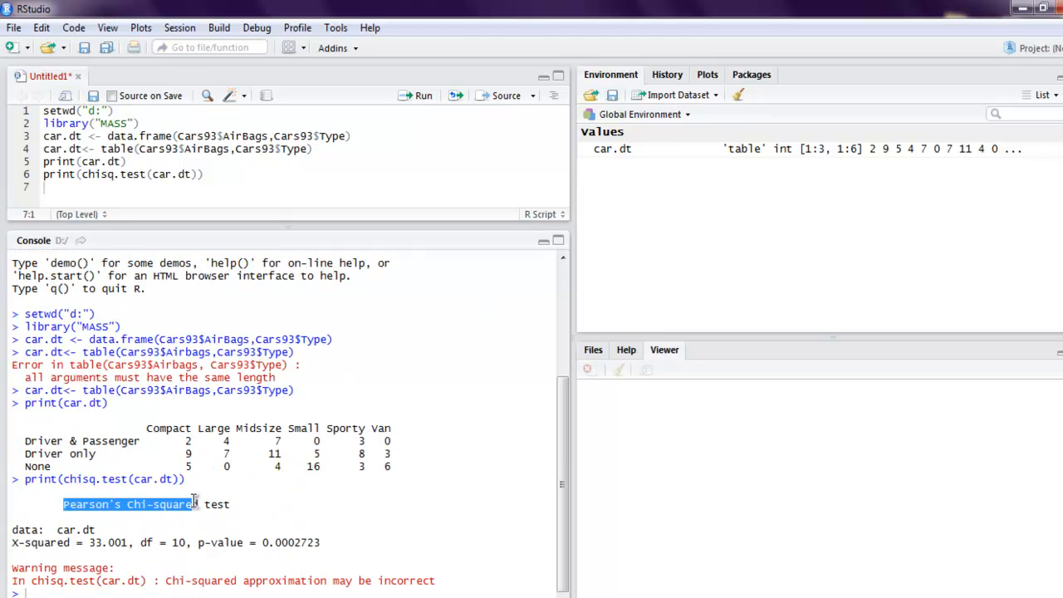
Inspect the console's chi-squared result: X-squared 33.001, df 10, p 0.0002723.
{"action": "left_click", "coordinate": [260, 507]}
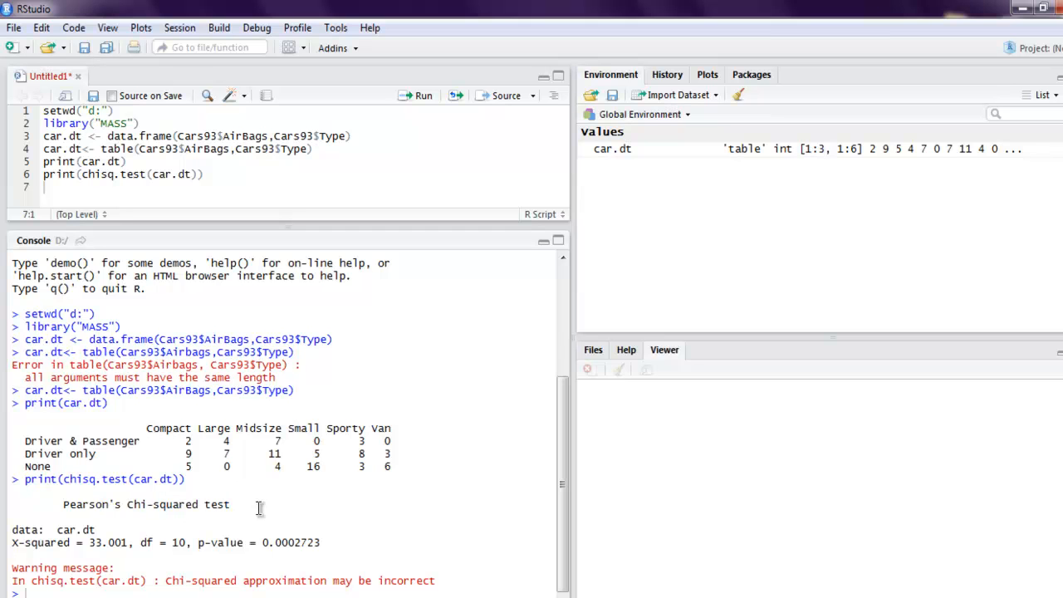
{"action": "mouse_move", "coordinate": [121, 536]}
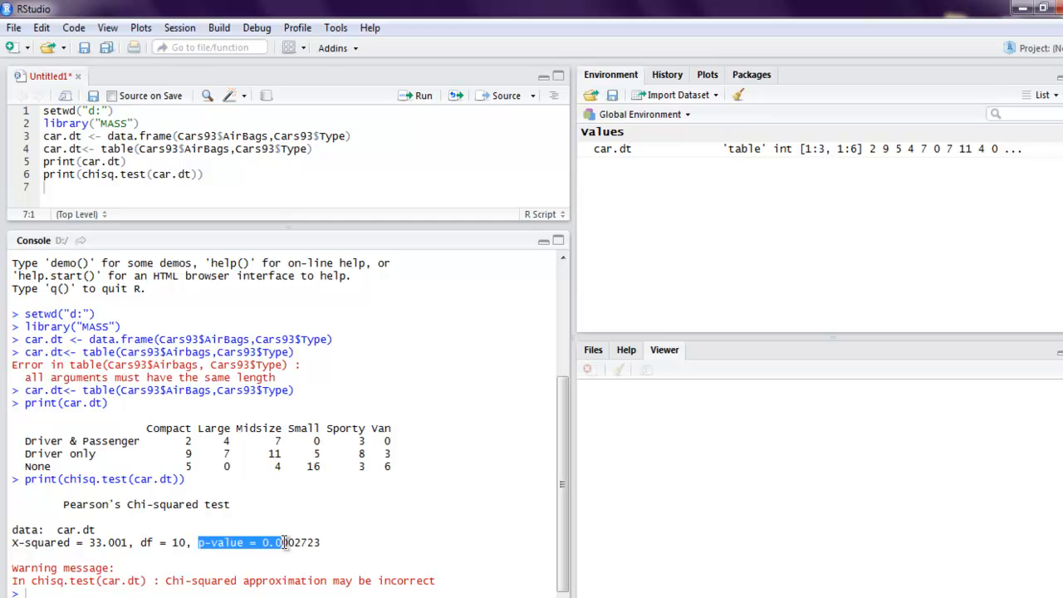
{"action": "left_click", "coordinate": [351, 543]}
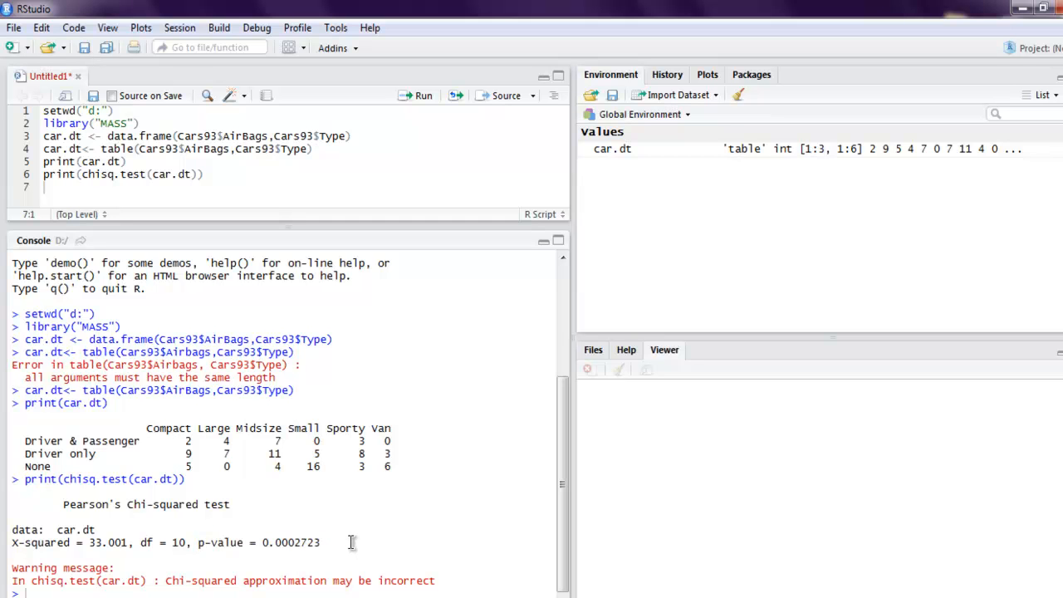